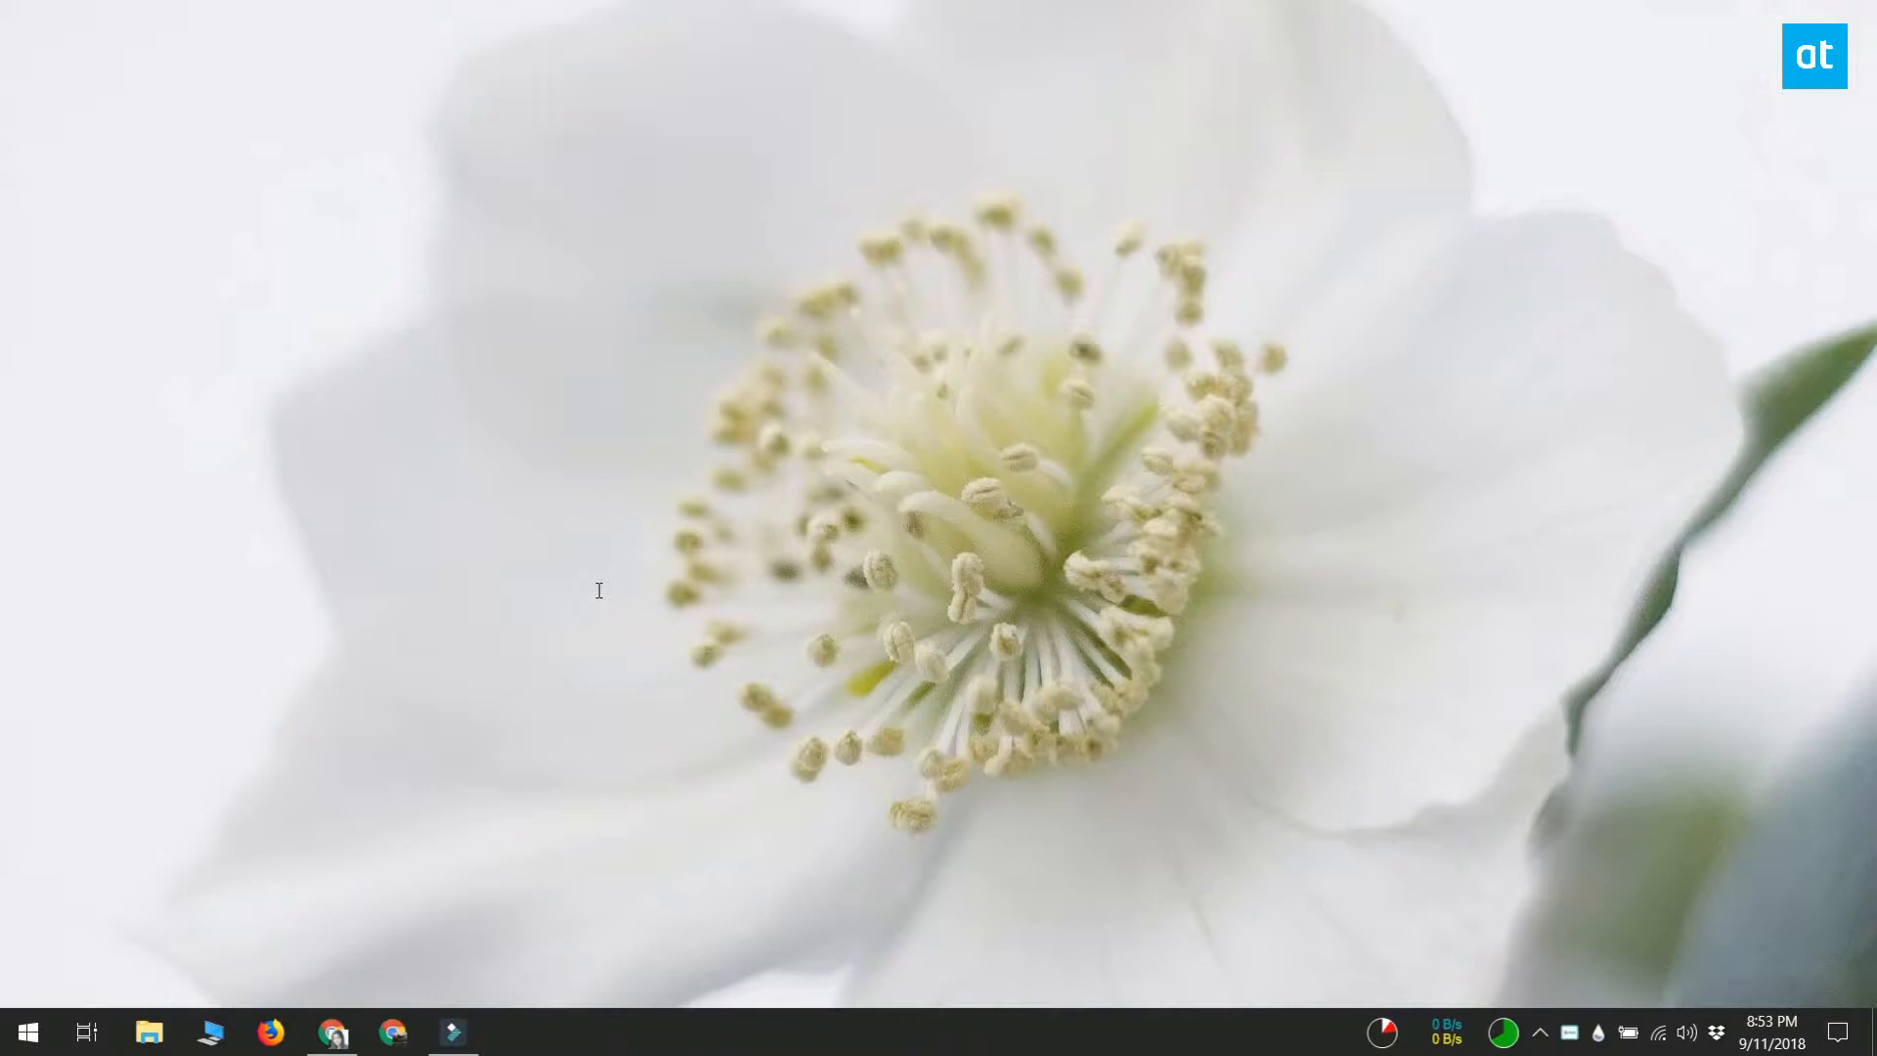
# - Search the Start menu for 'task scheduler' and launch Task Scheduler
pyautogui.click(27, 1030)
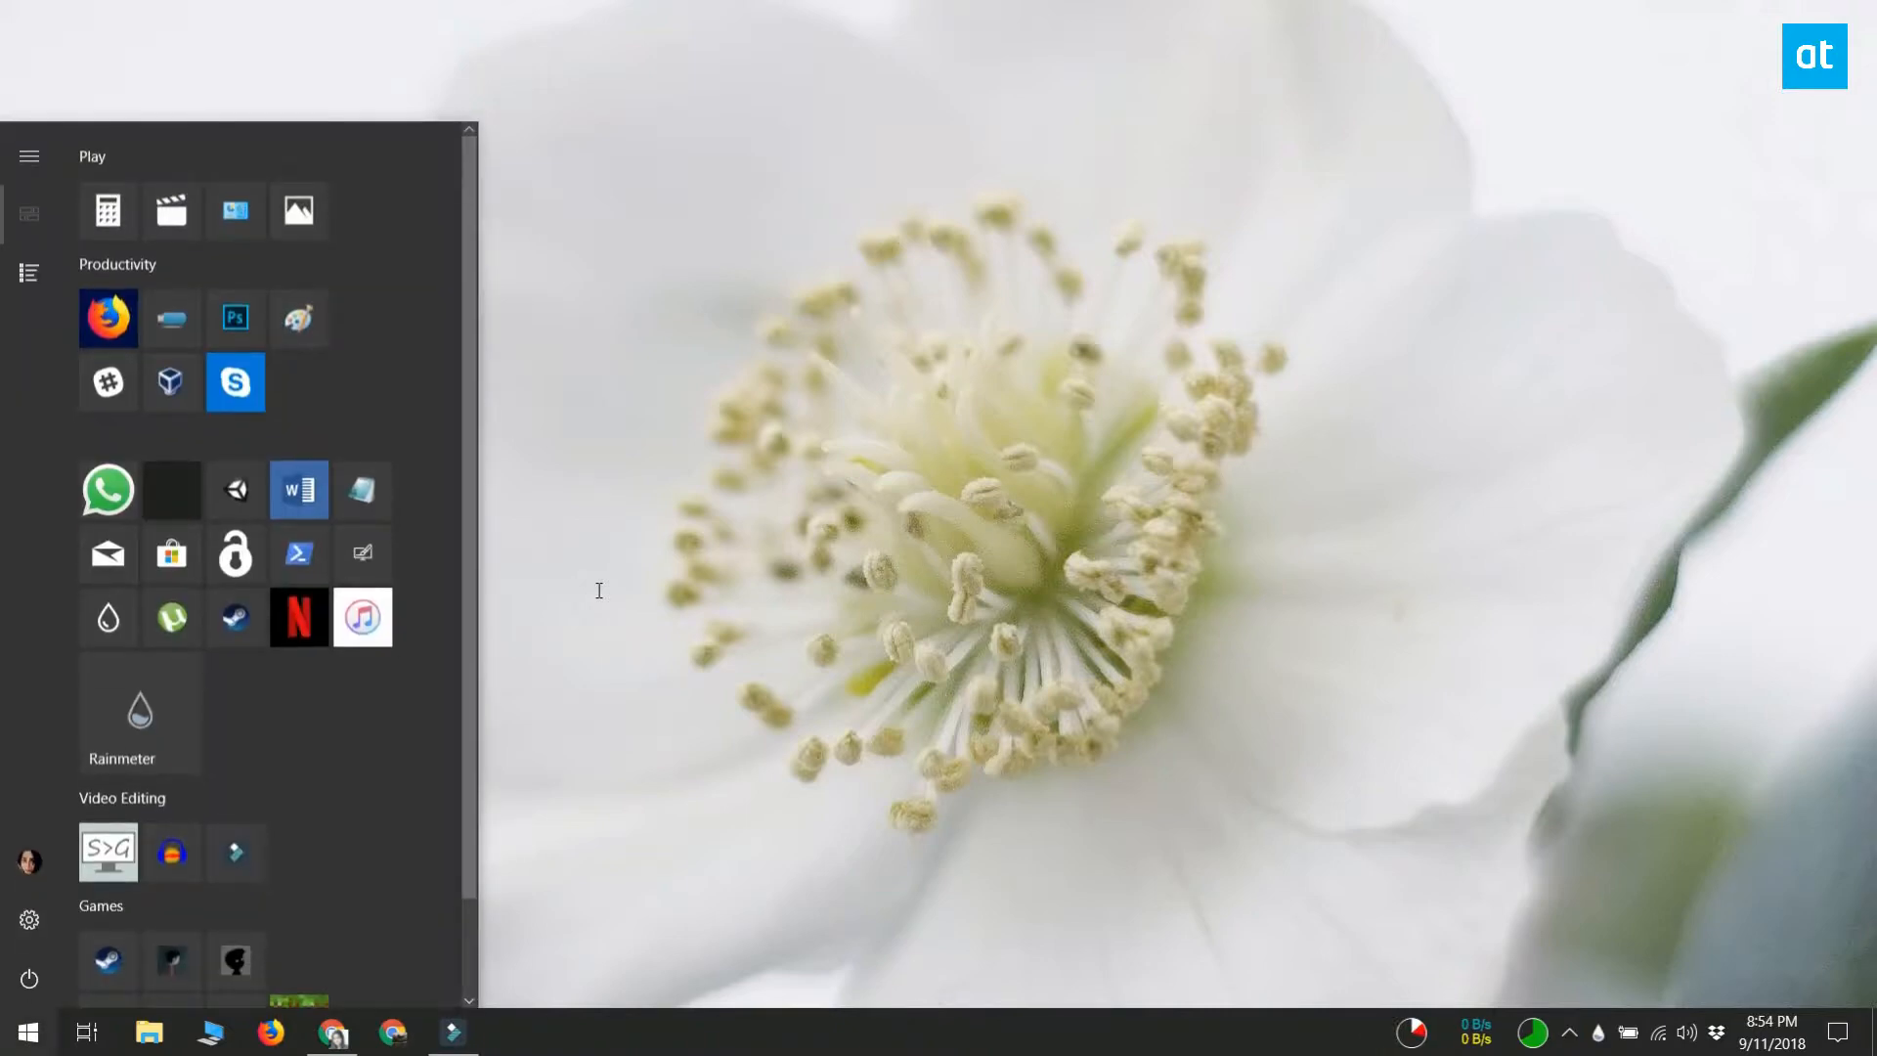
pyautogui.write('task scheduler')
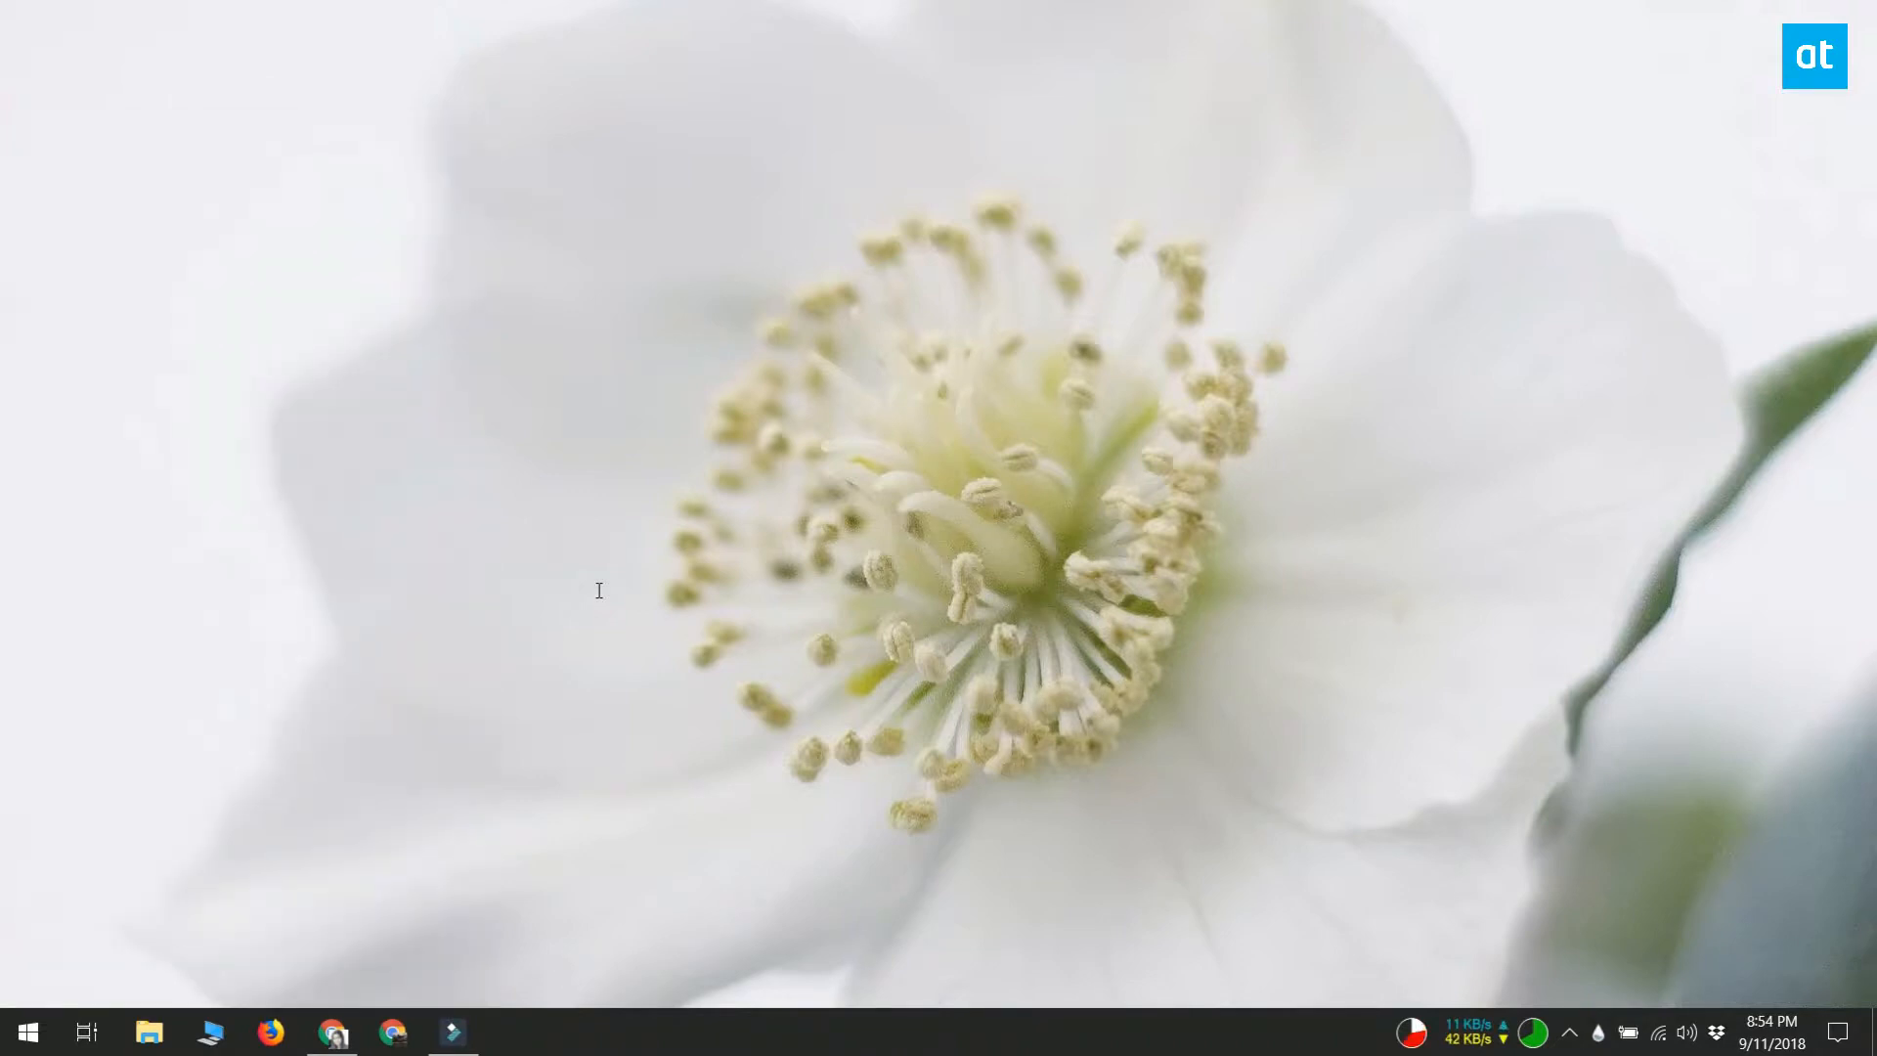
pyautogui.click(512, 1030)
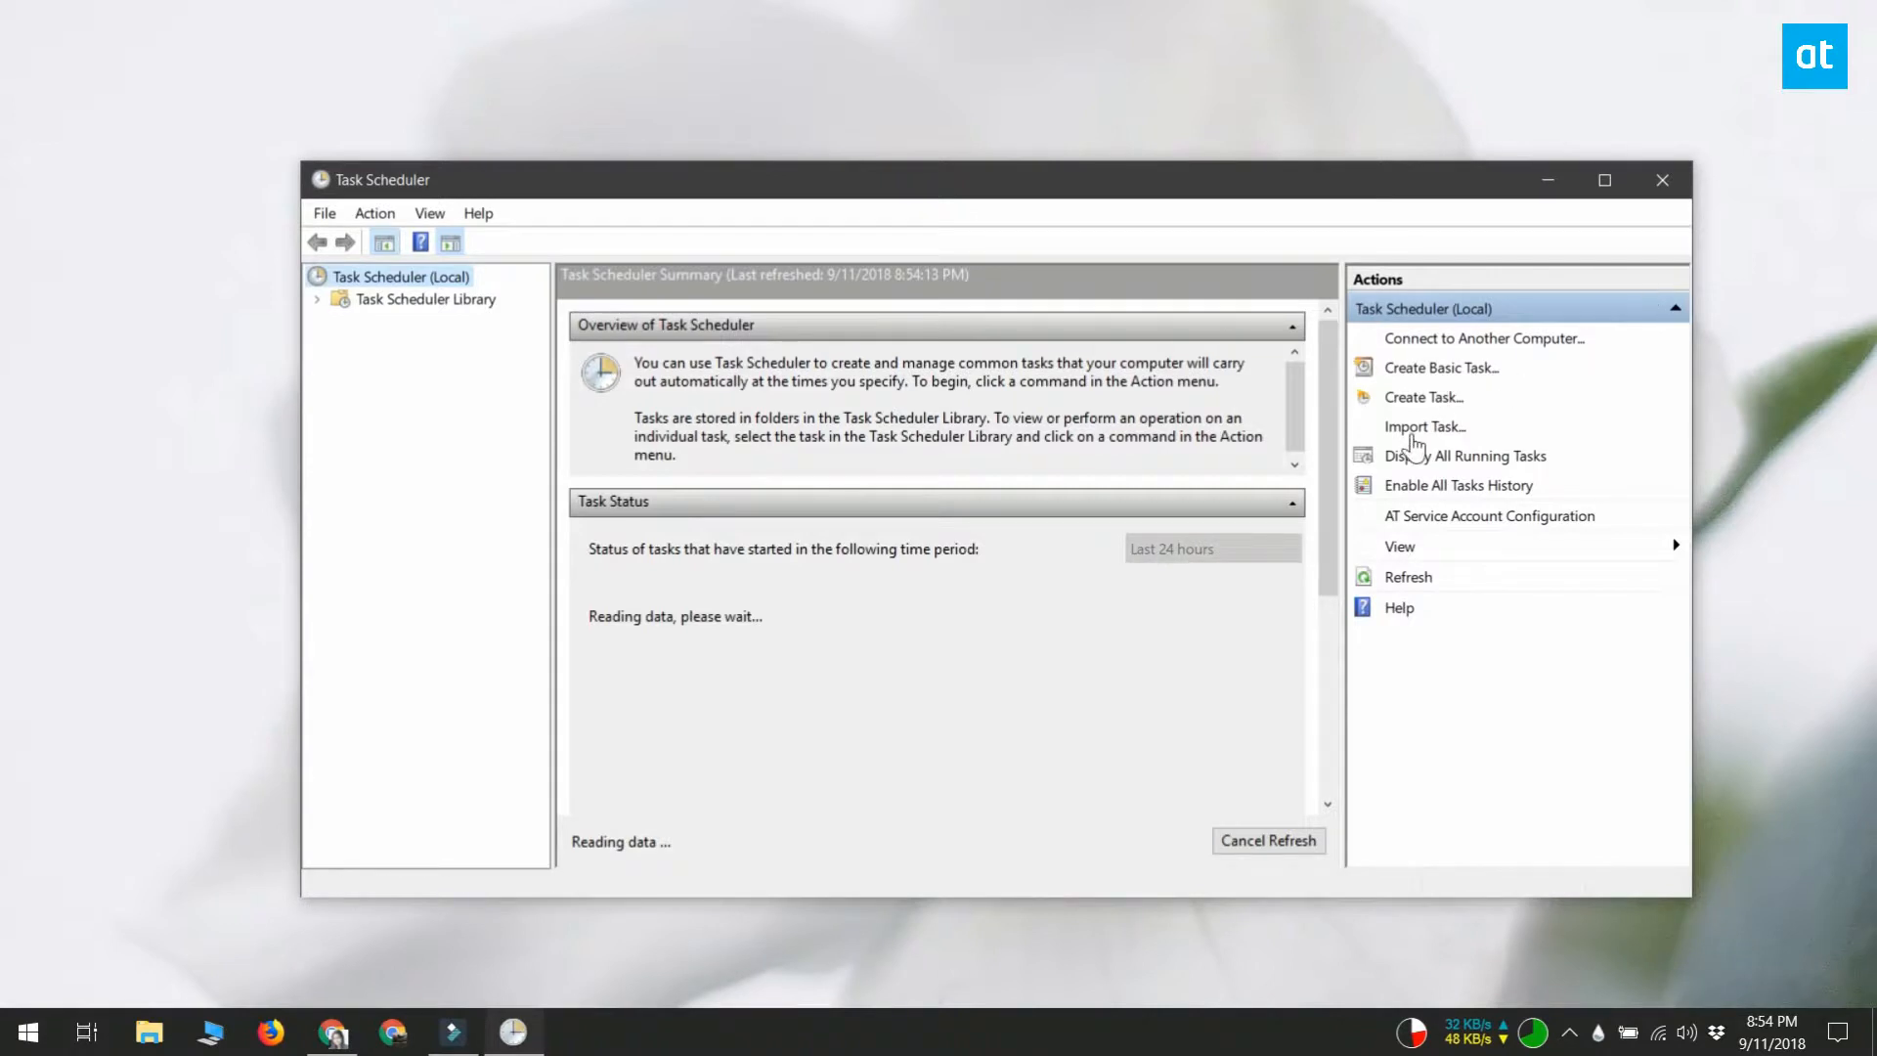
# - Create a task named 'Registry Editor' set to run with highest privileges
pyautogui.click(1424, 396)
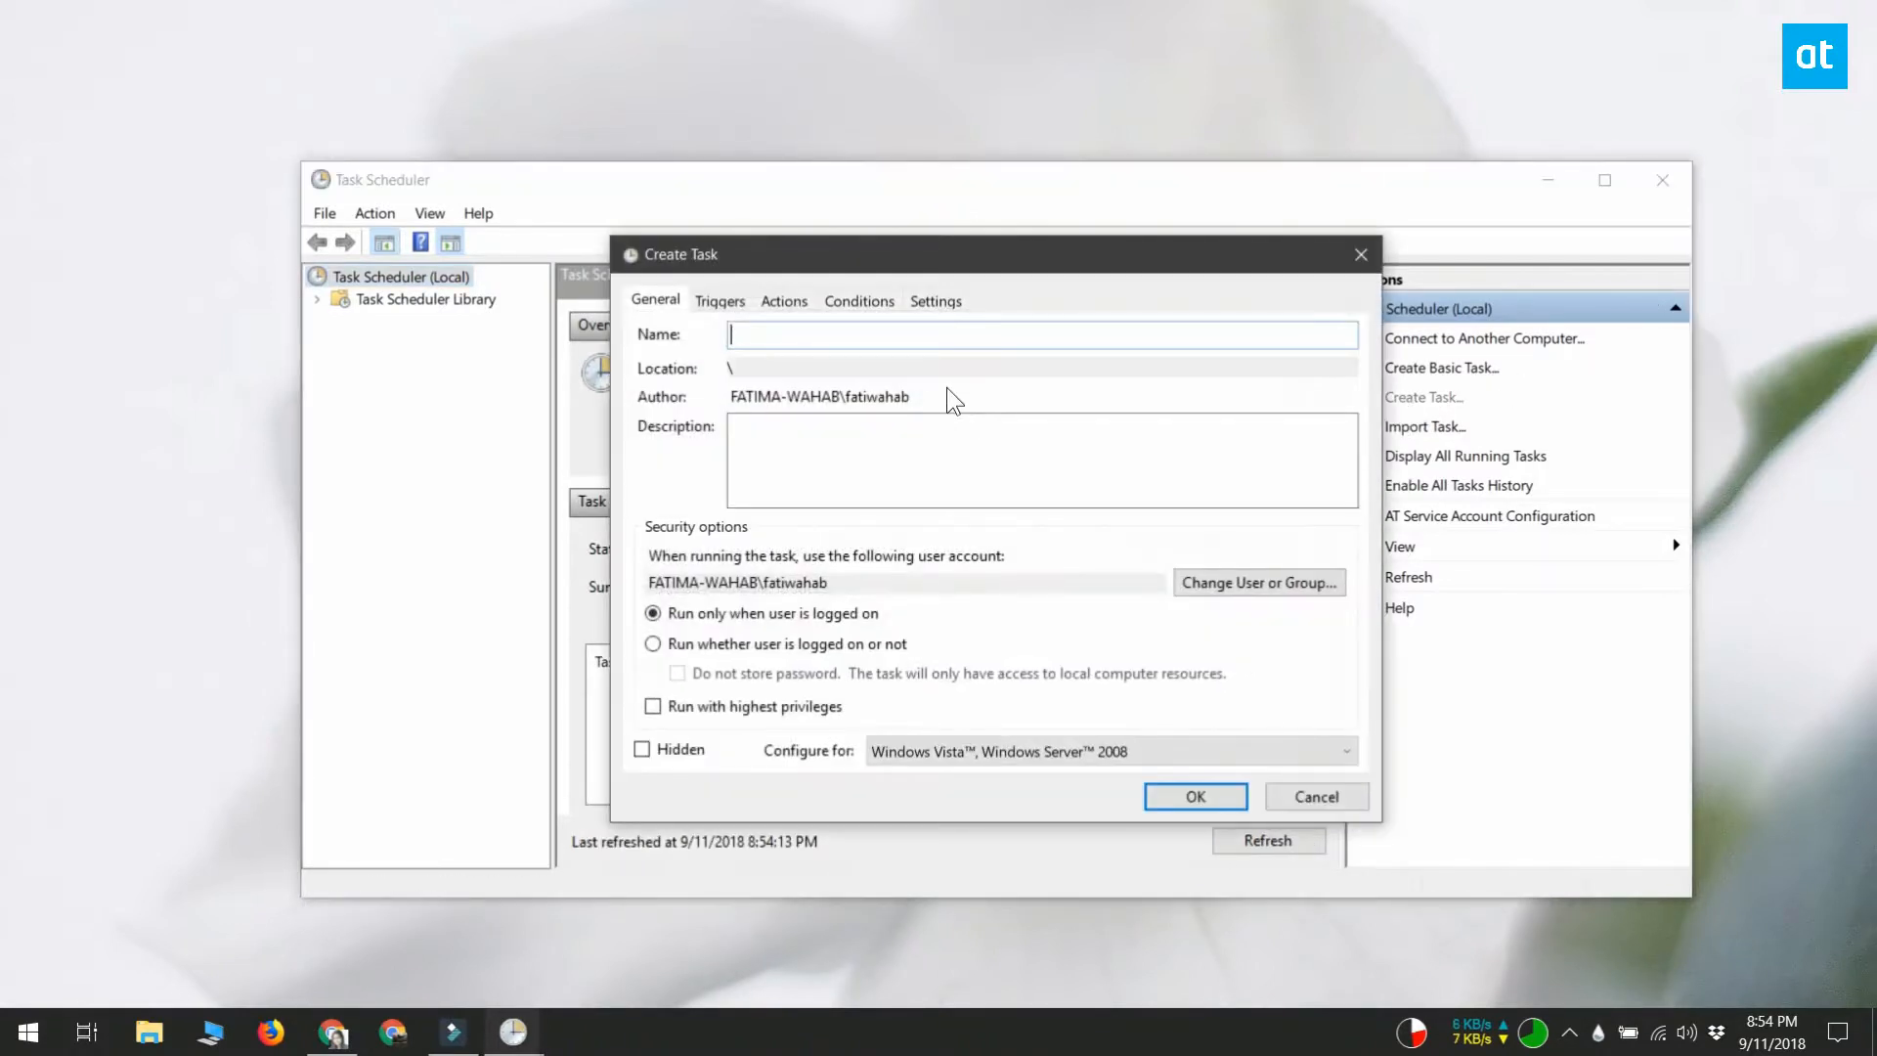
pyautogui.write('Regi')
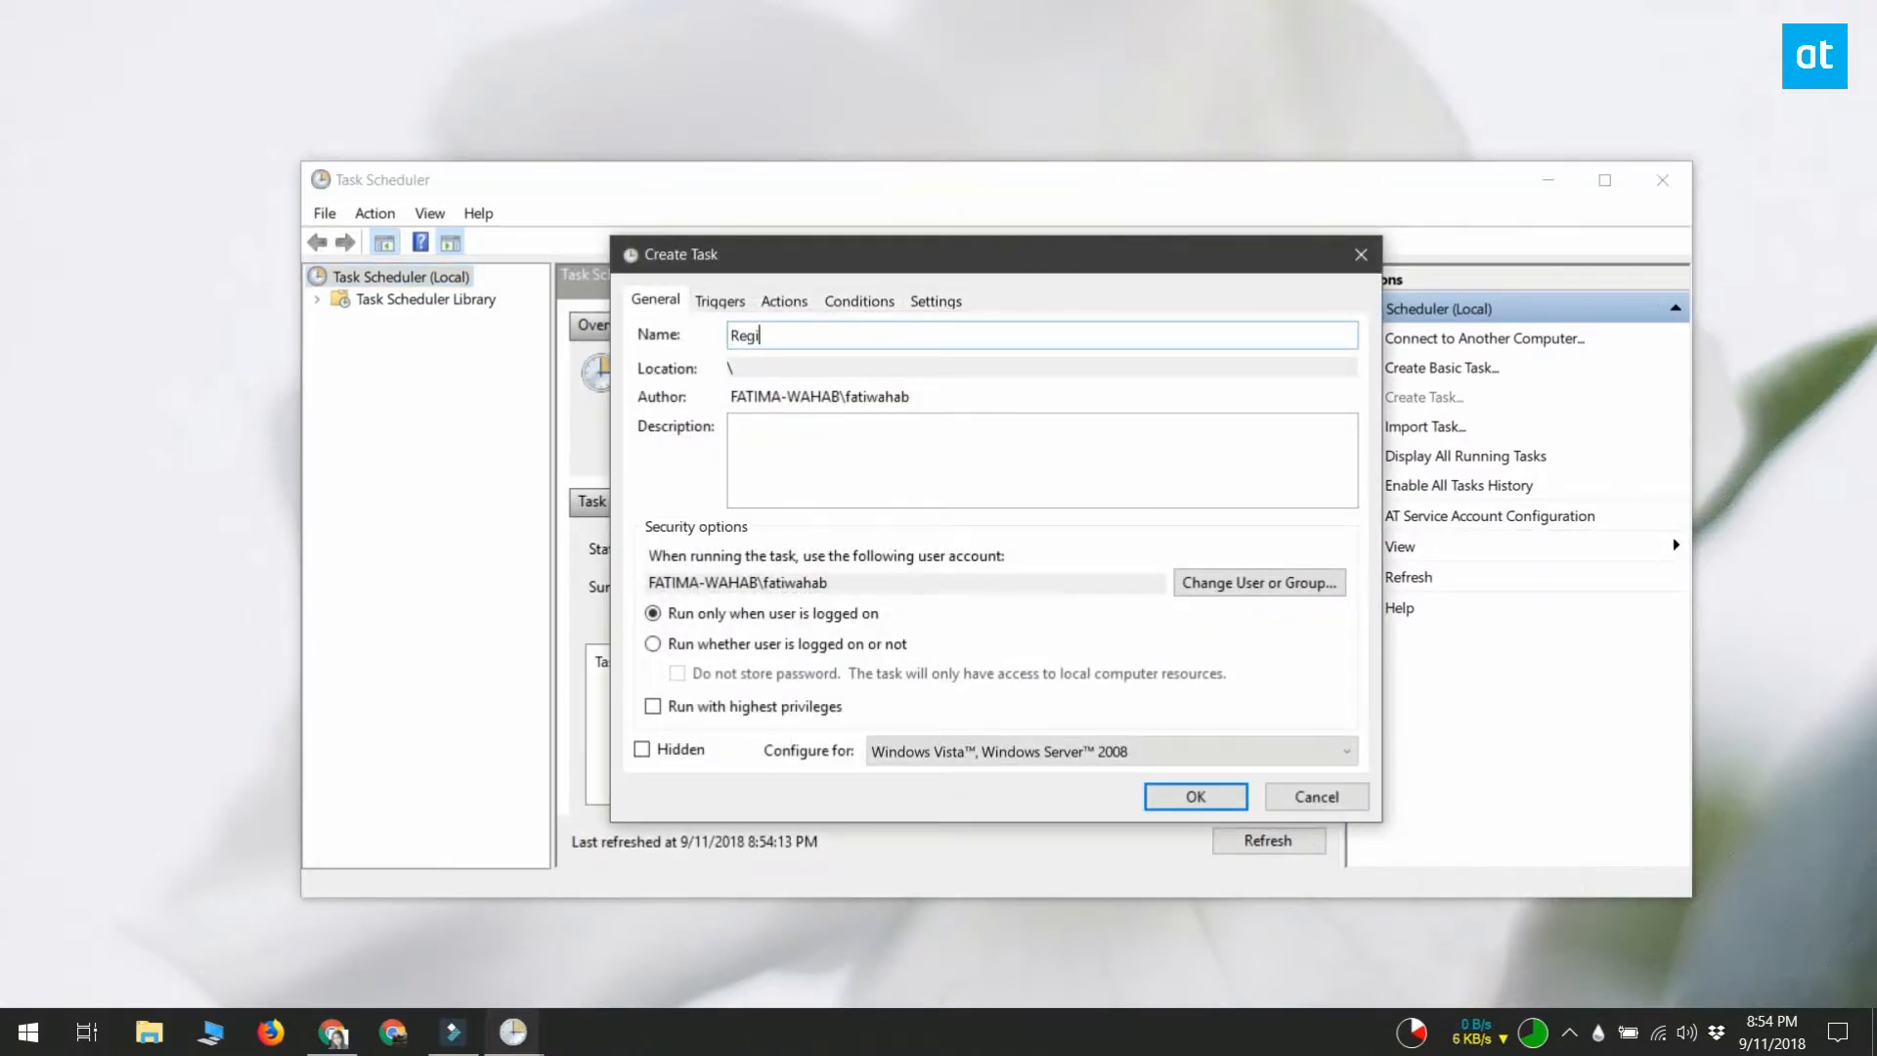
pyautogui.write('stry Edi')
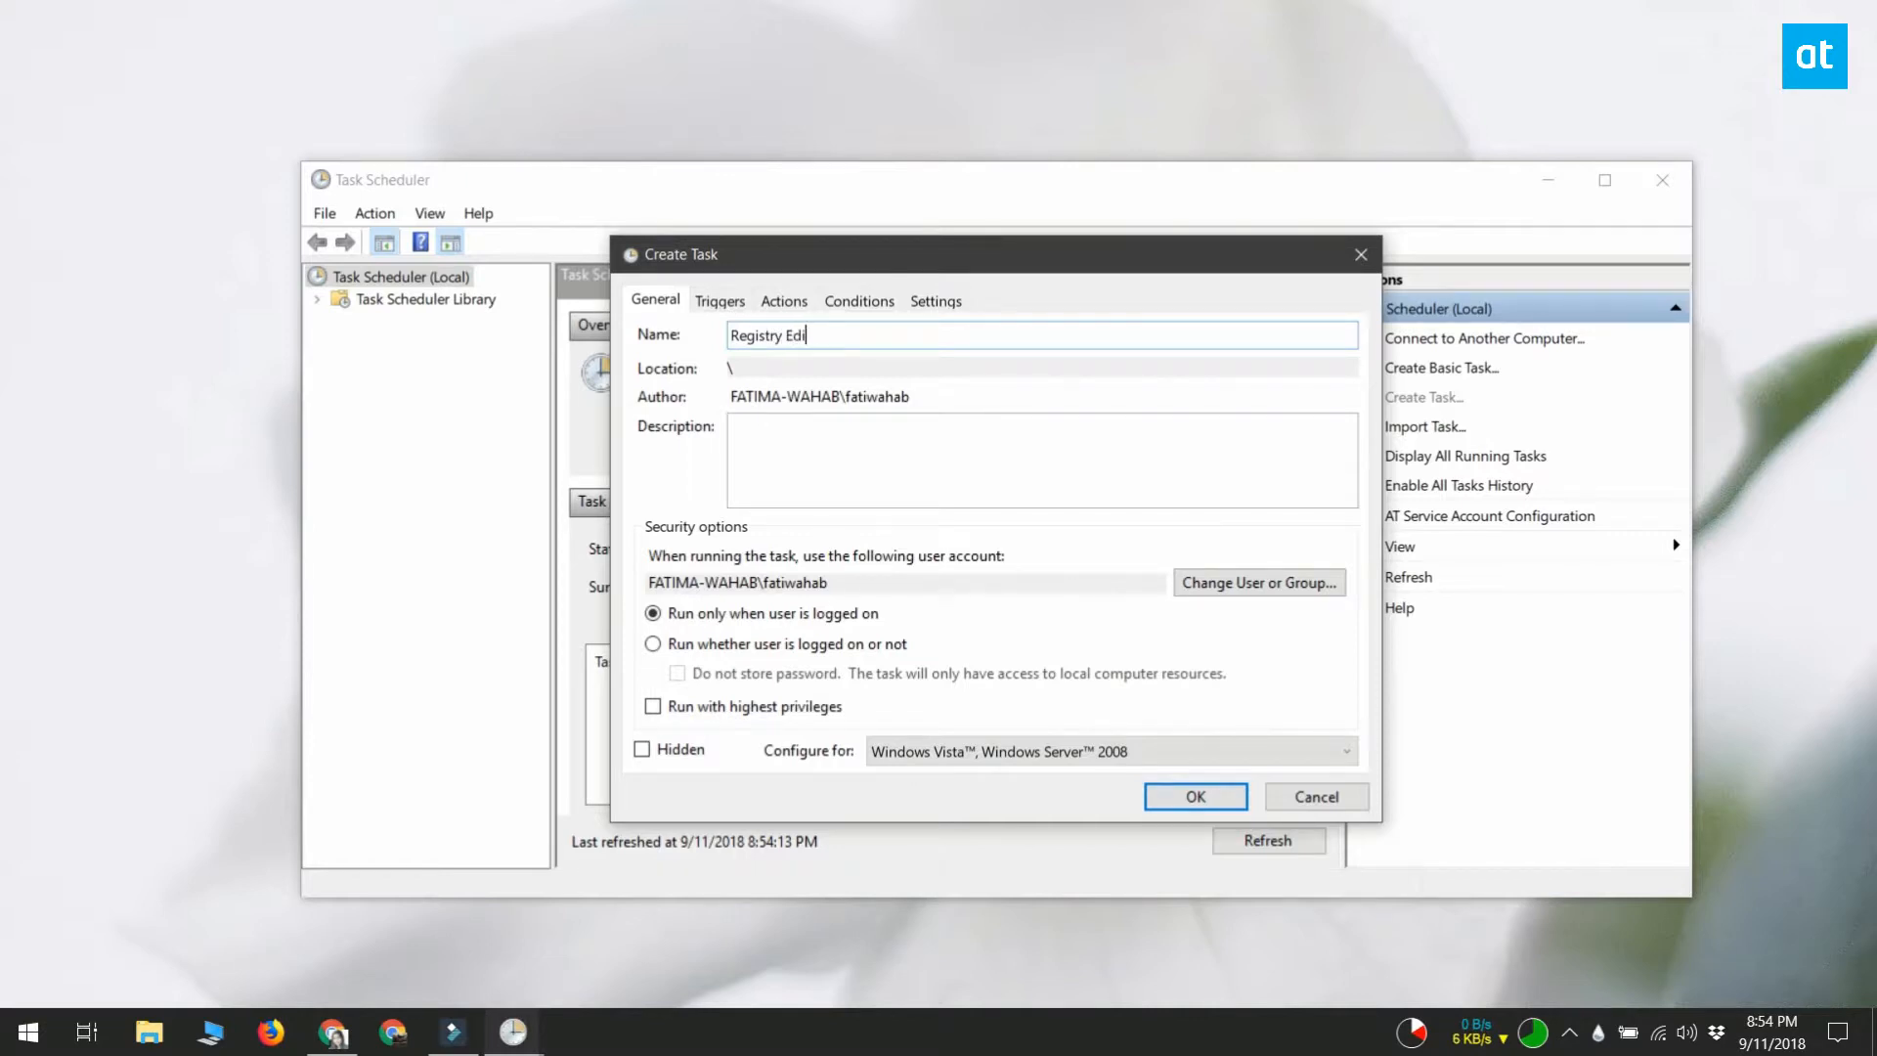
pyautogui.write('tor')
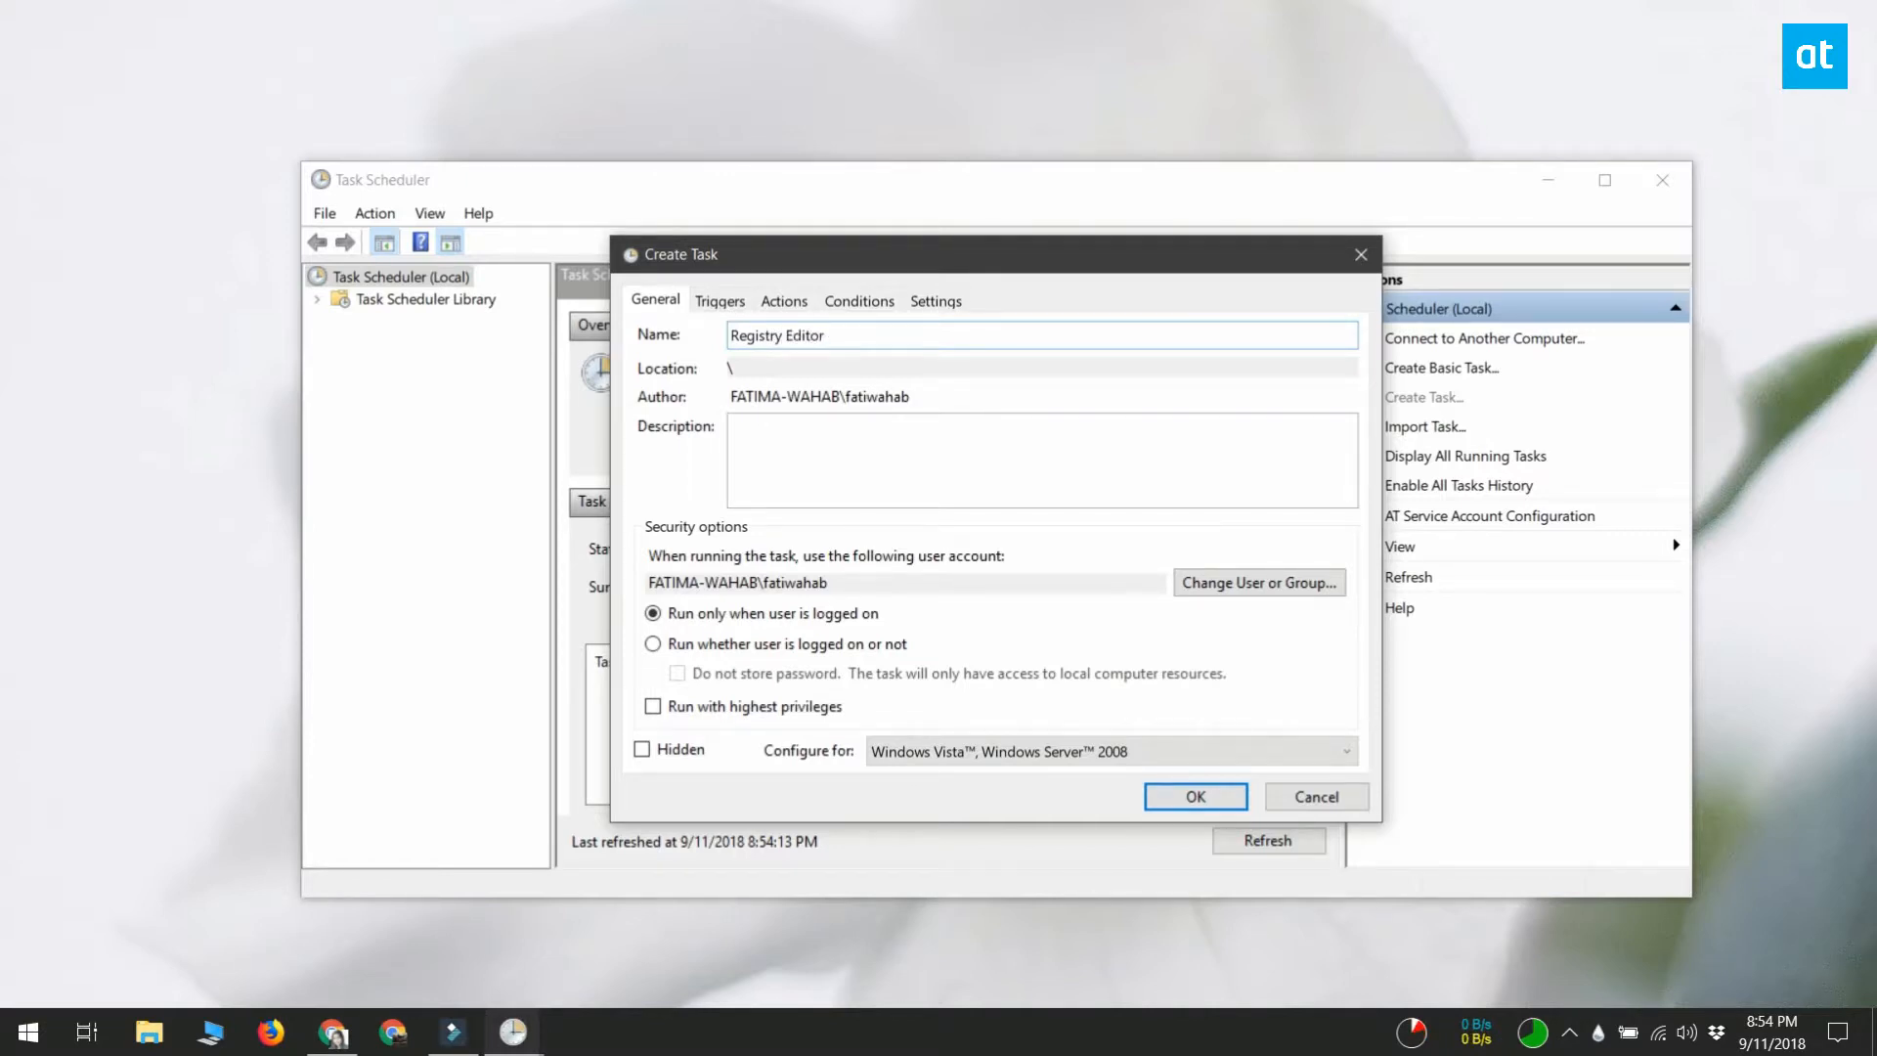
pyautogui.click(654, 706)
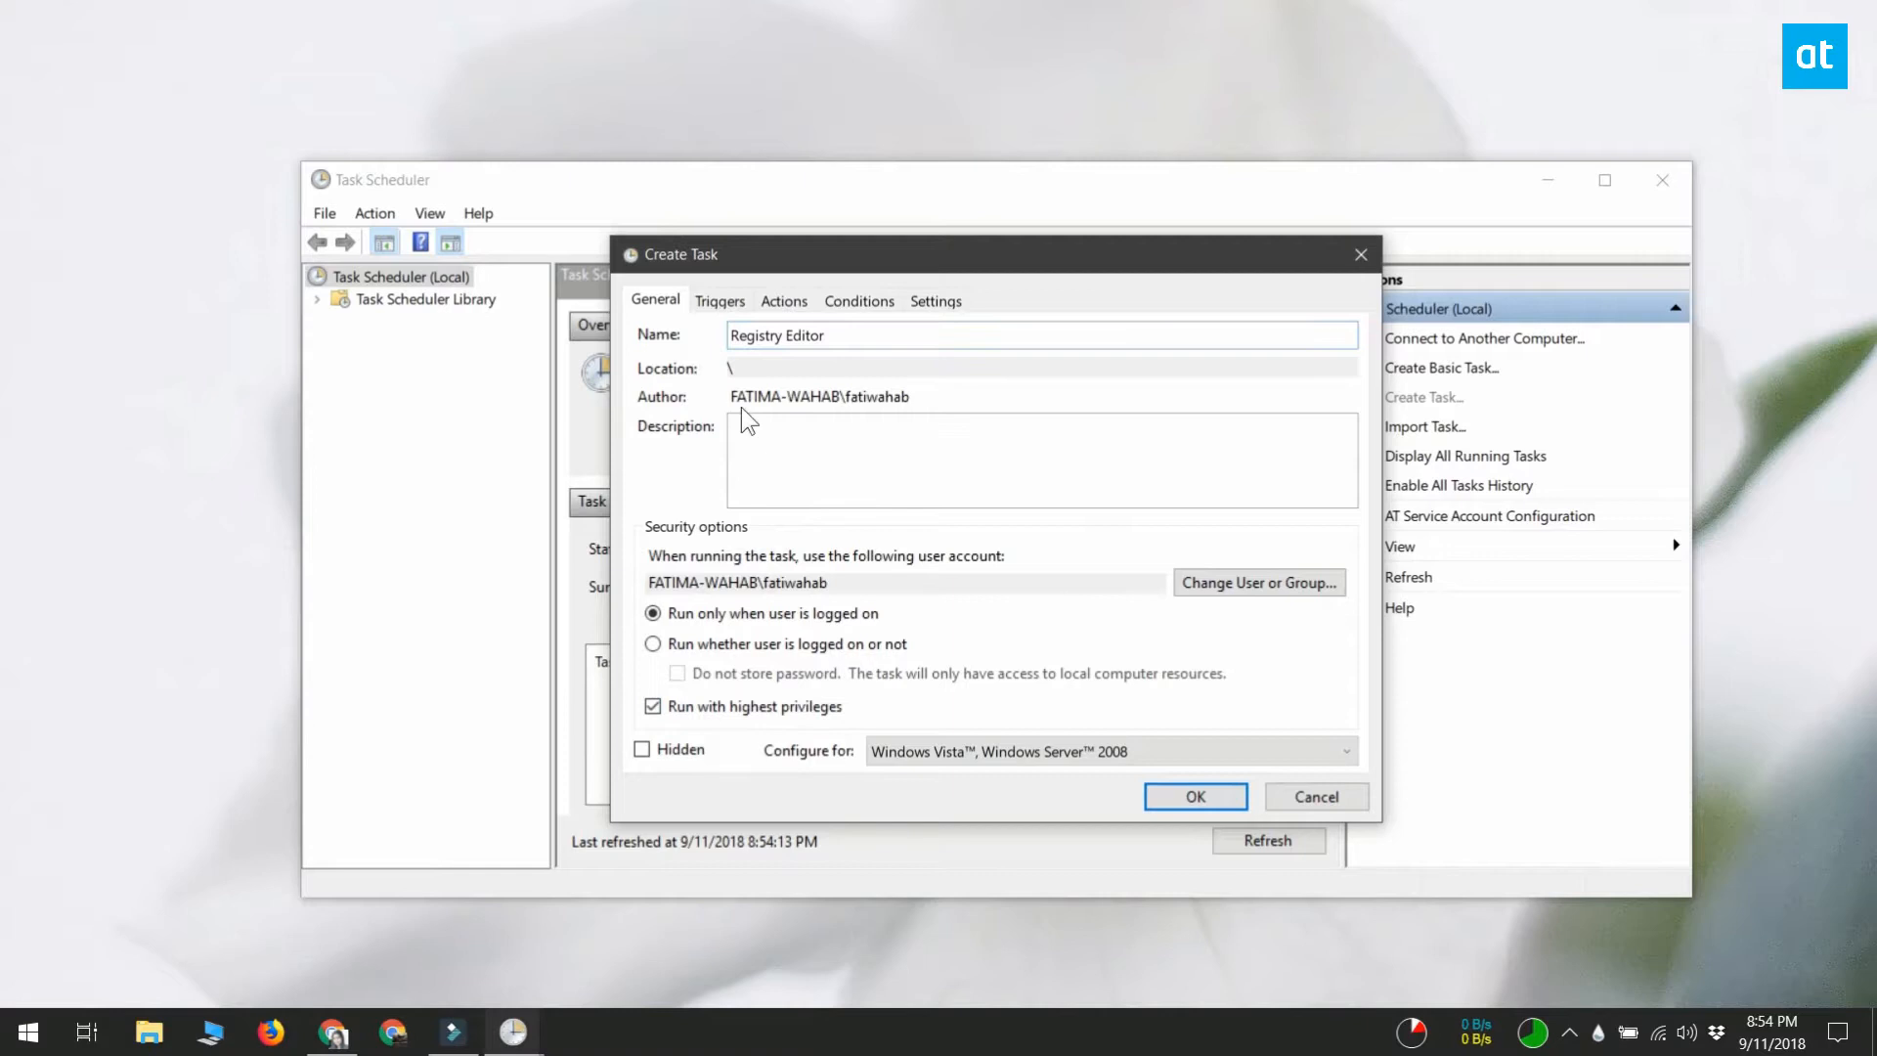
pyautogui.click(783, 300)
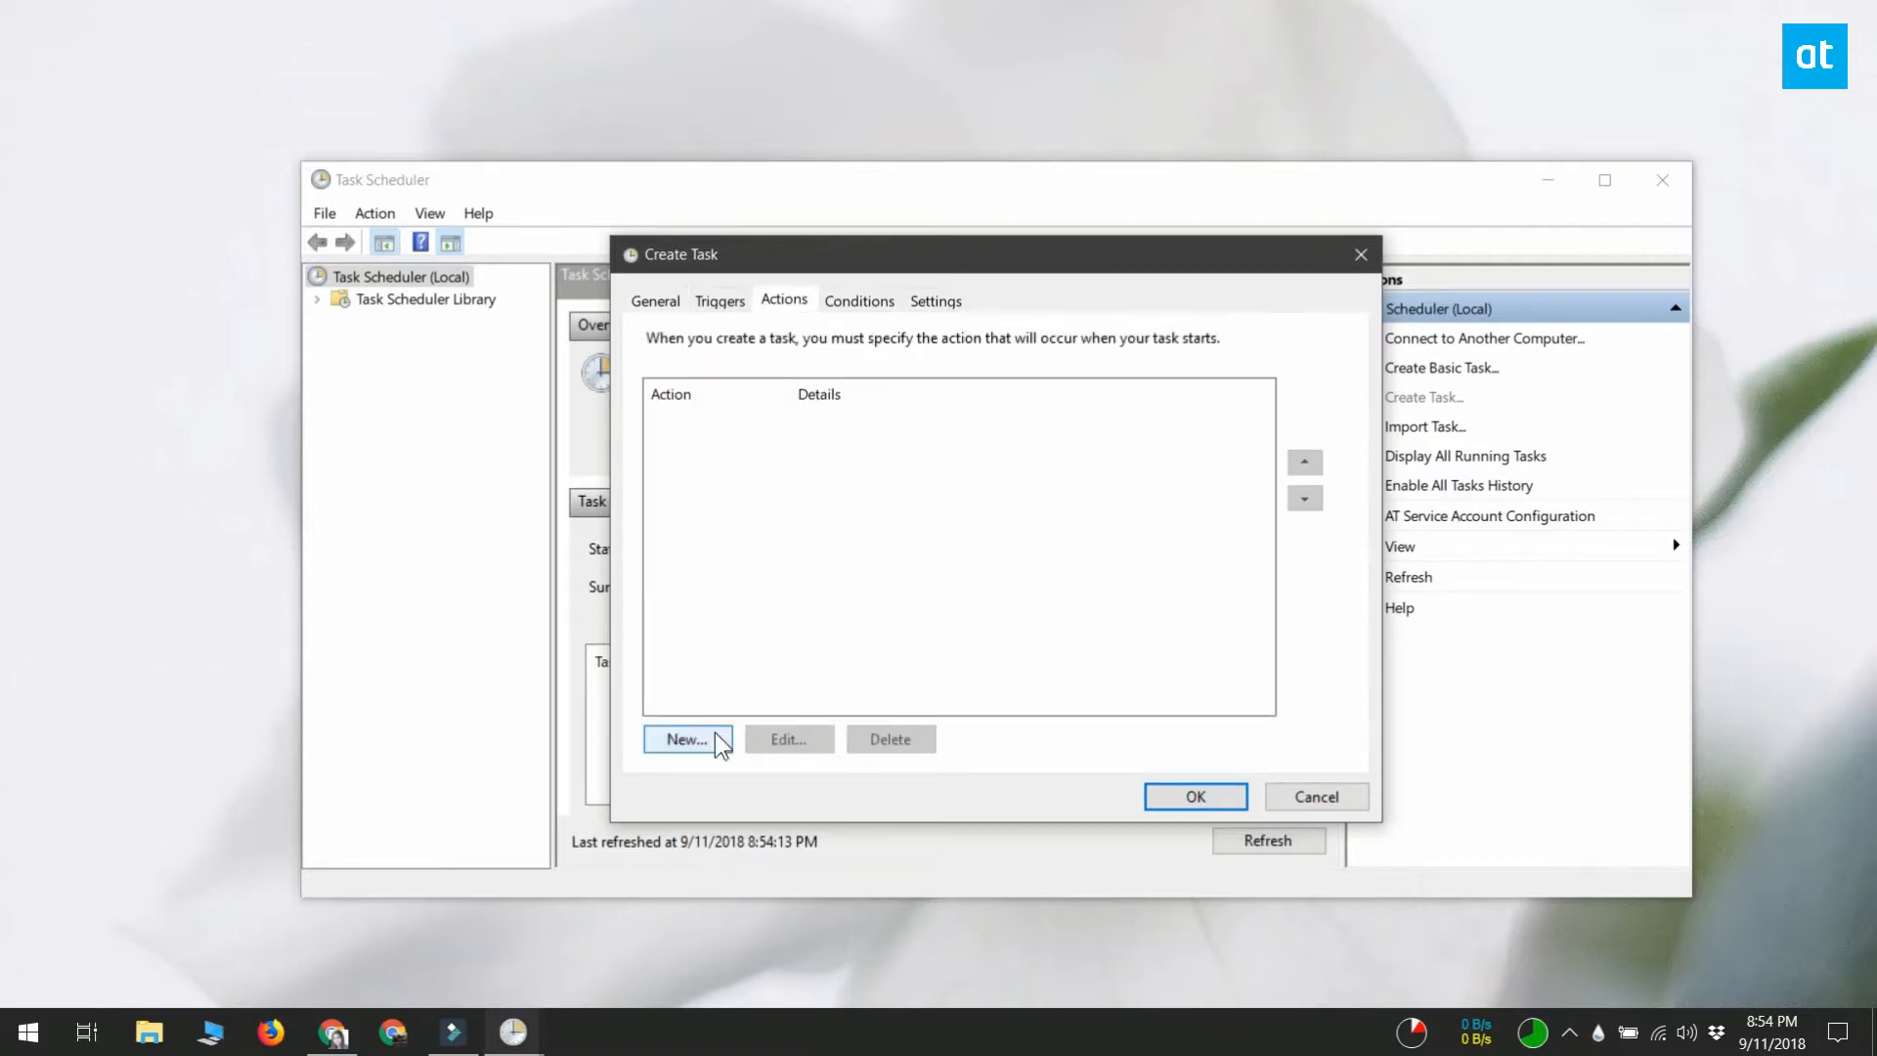
# - Add a Start a program action for c:\windows\regedit.exe
pyautogui.click(686, 739)
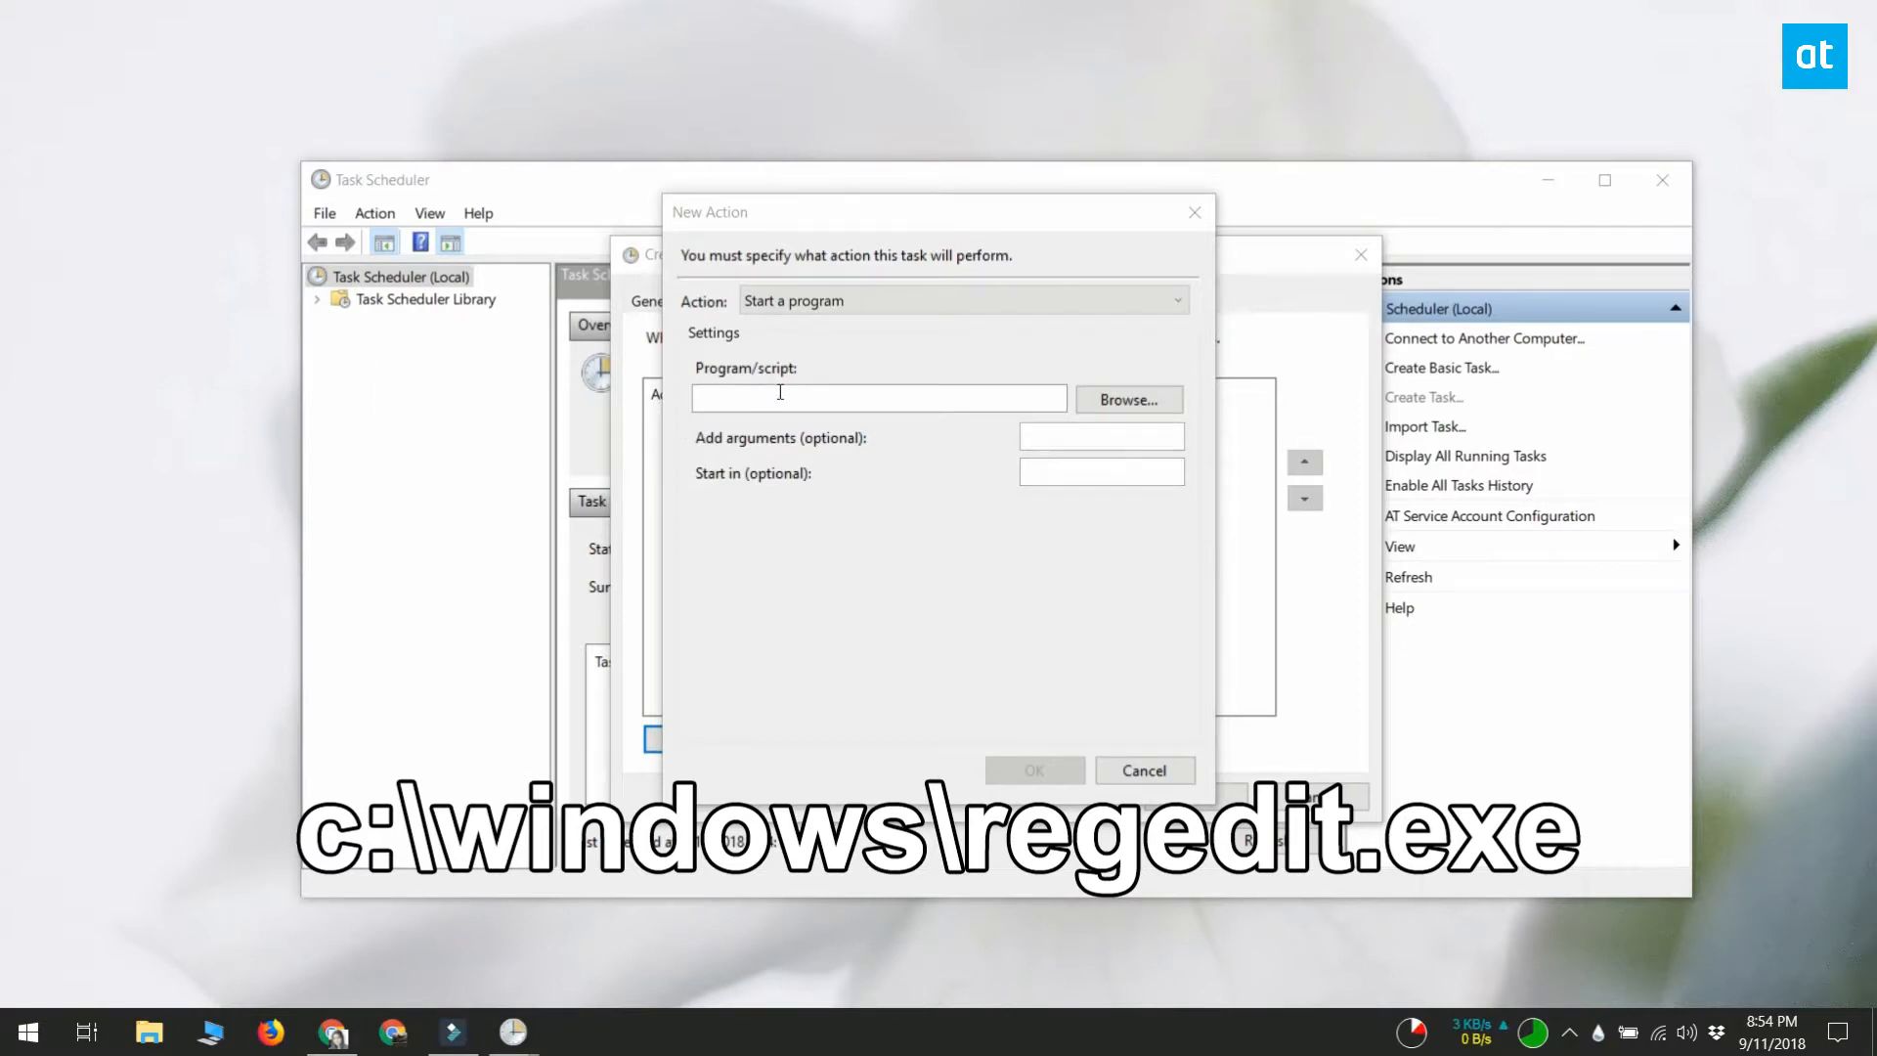
pyautogui.write('c:\\windows\\regedit.exe')
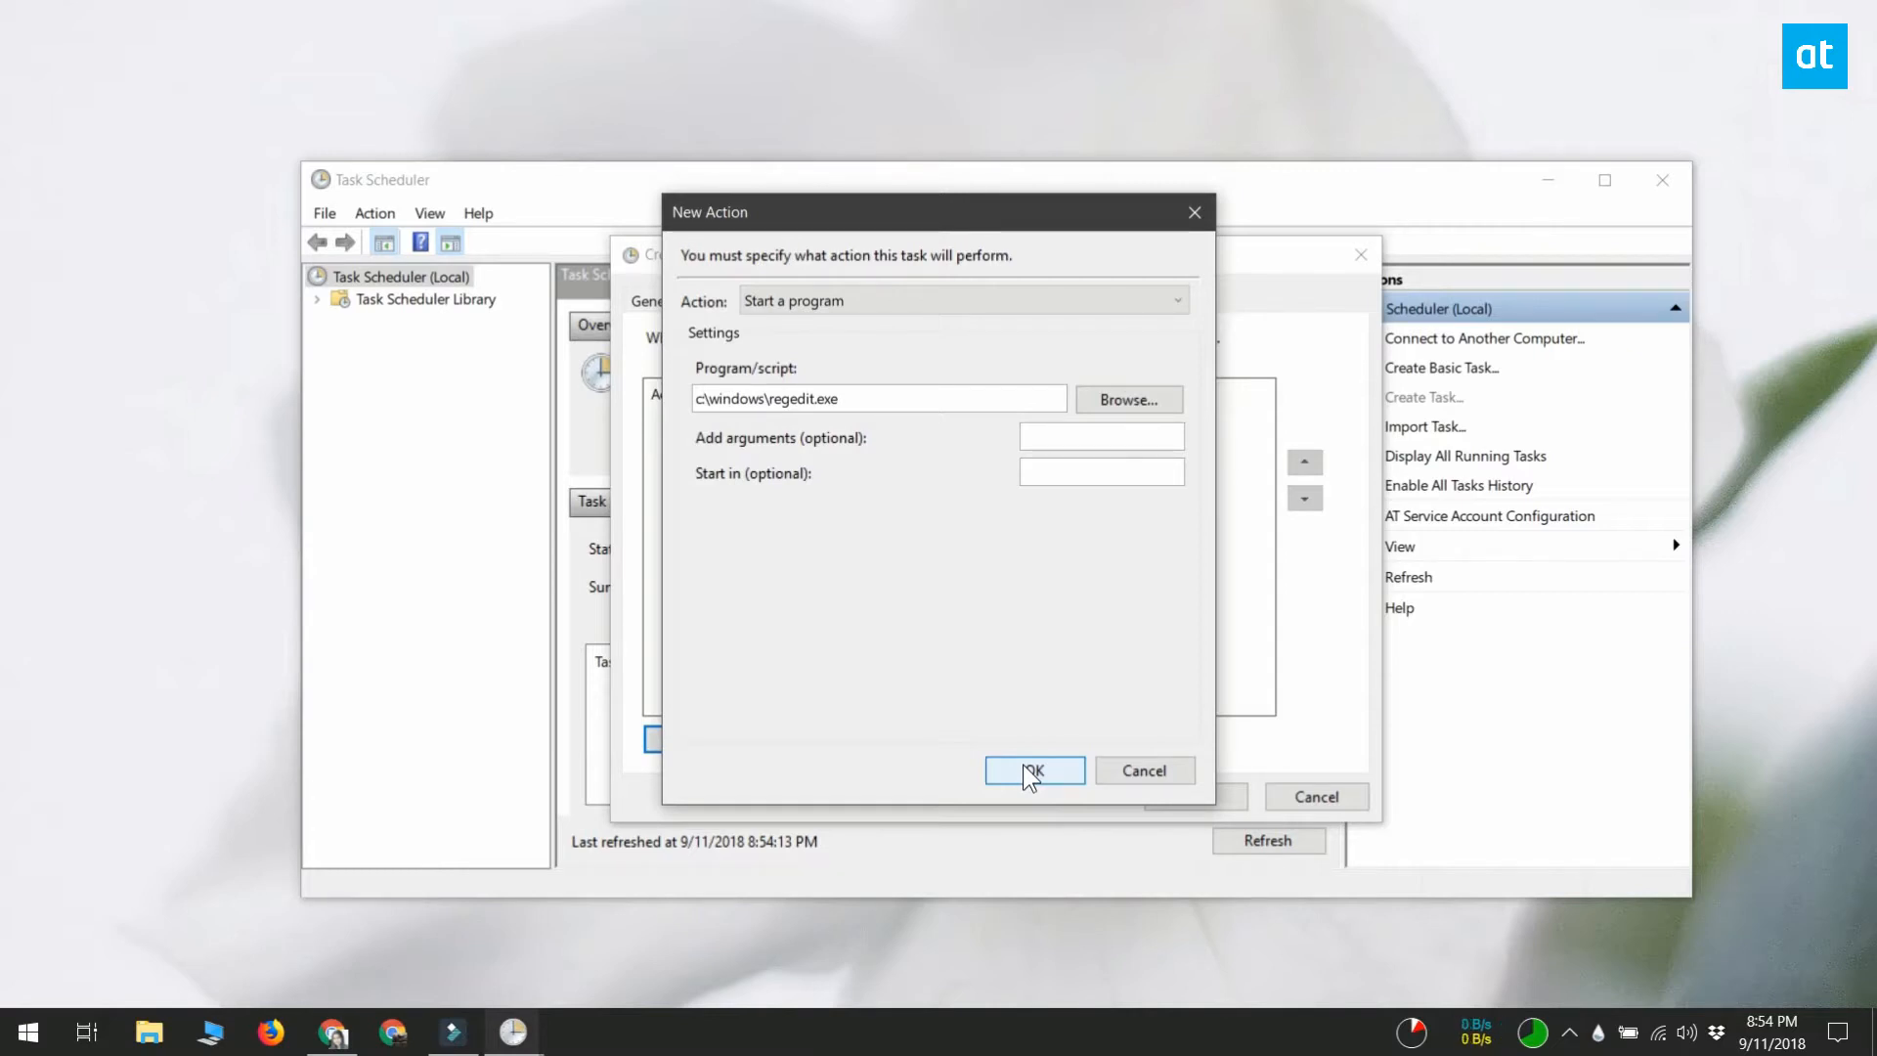
pyautogui.click(1032, 769)
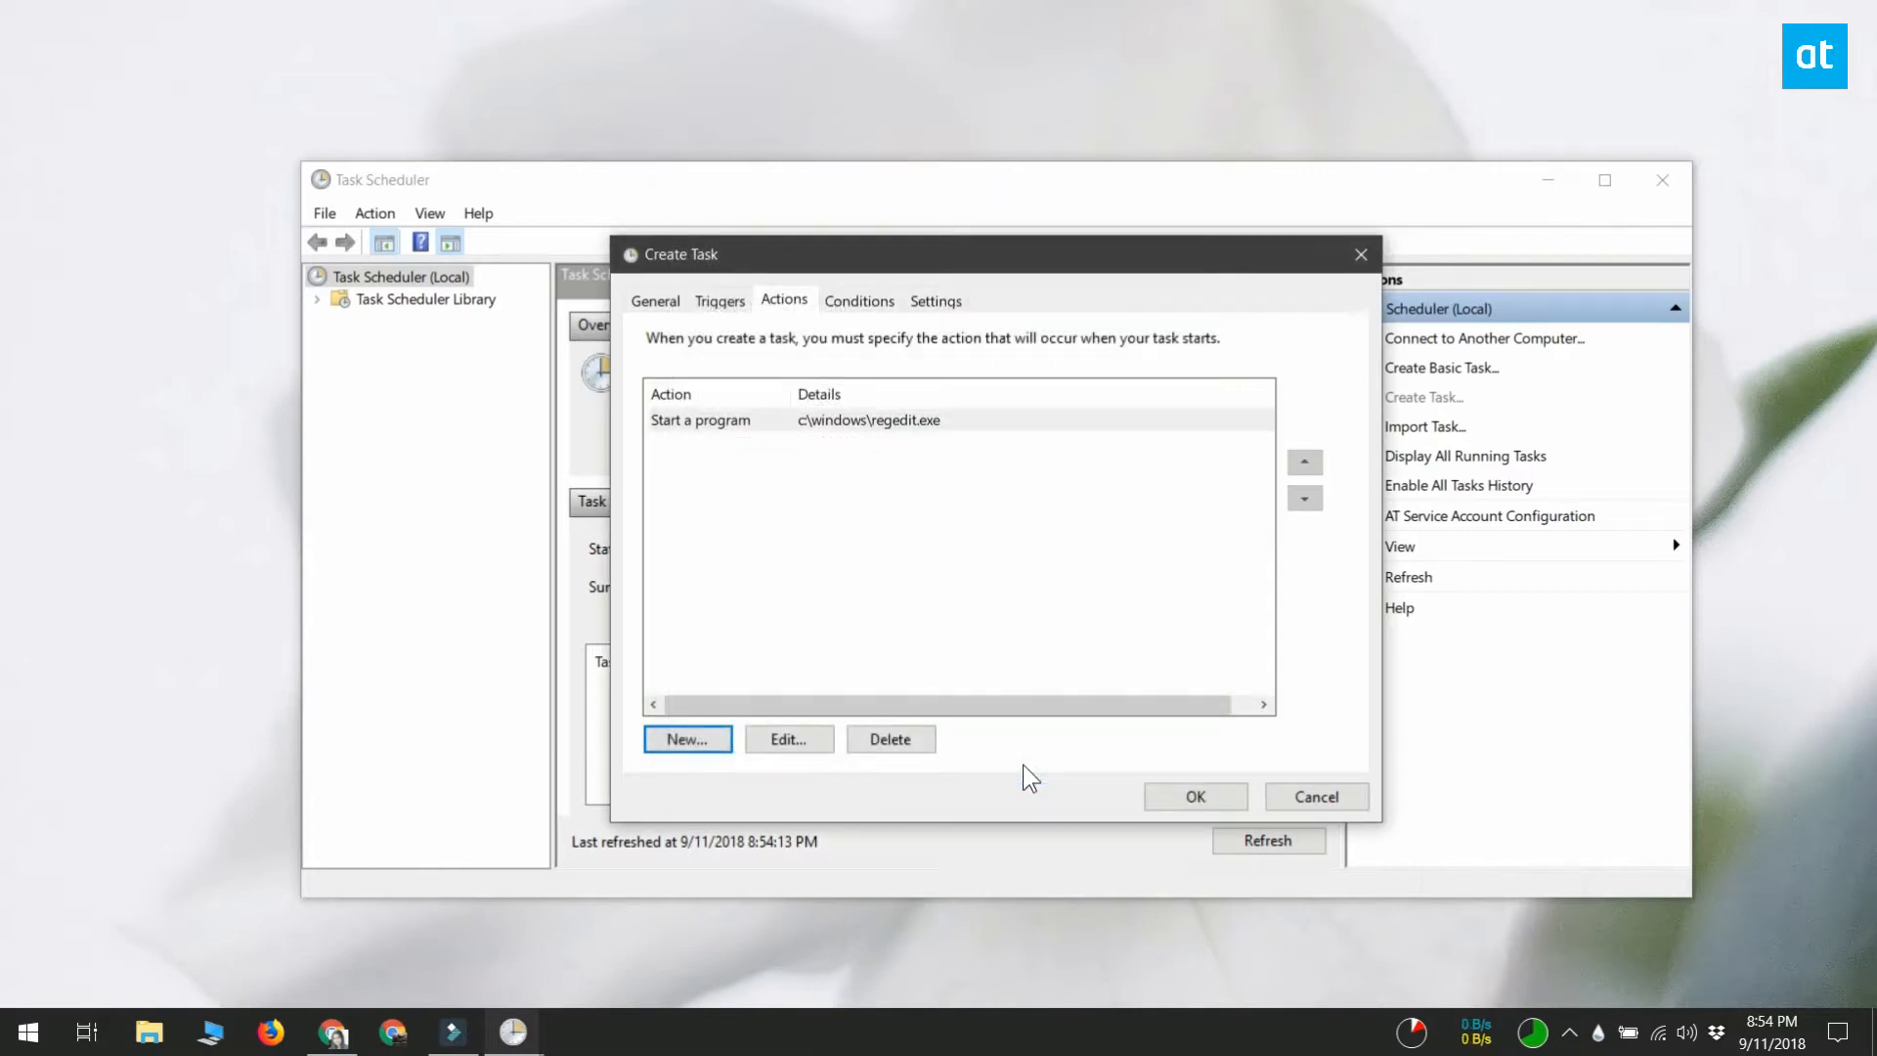
# - Untick the AC power and battery power conditions, then save the task
pyautogui.click(859, 300)
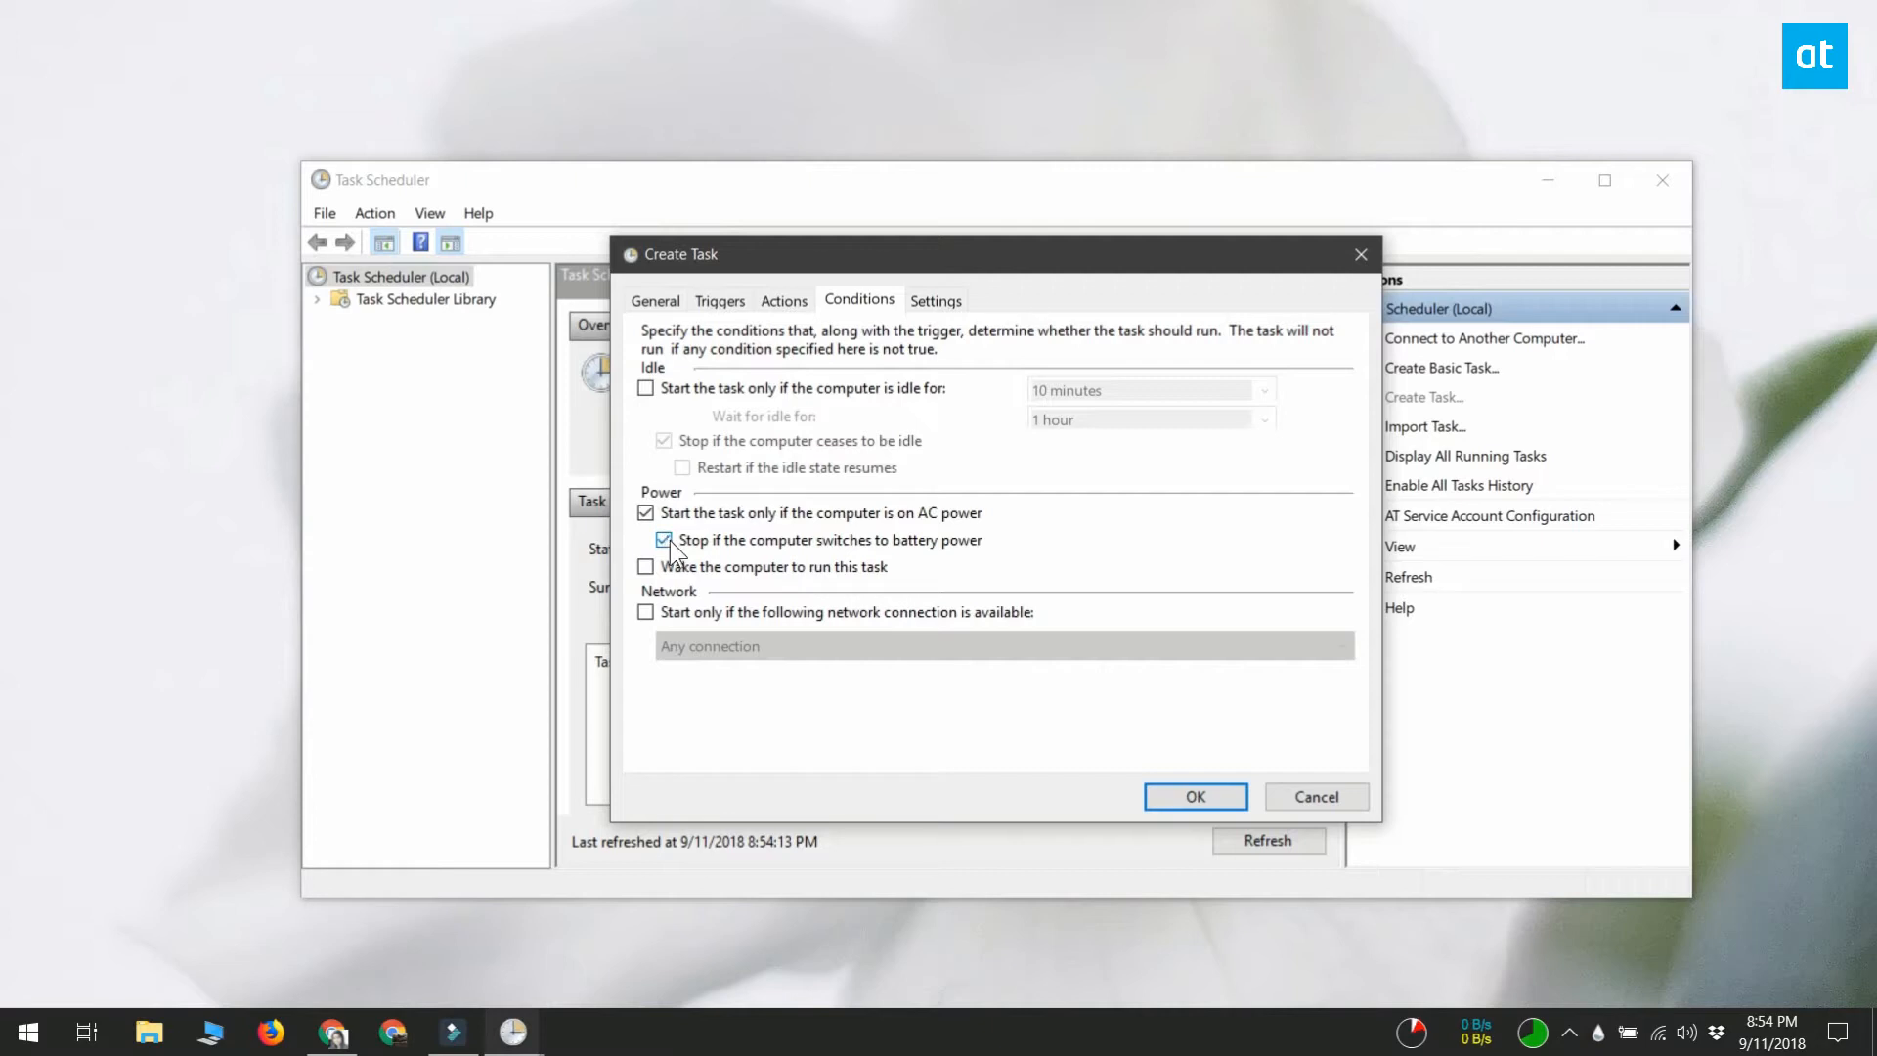
pyautogui.click(665, 540)
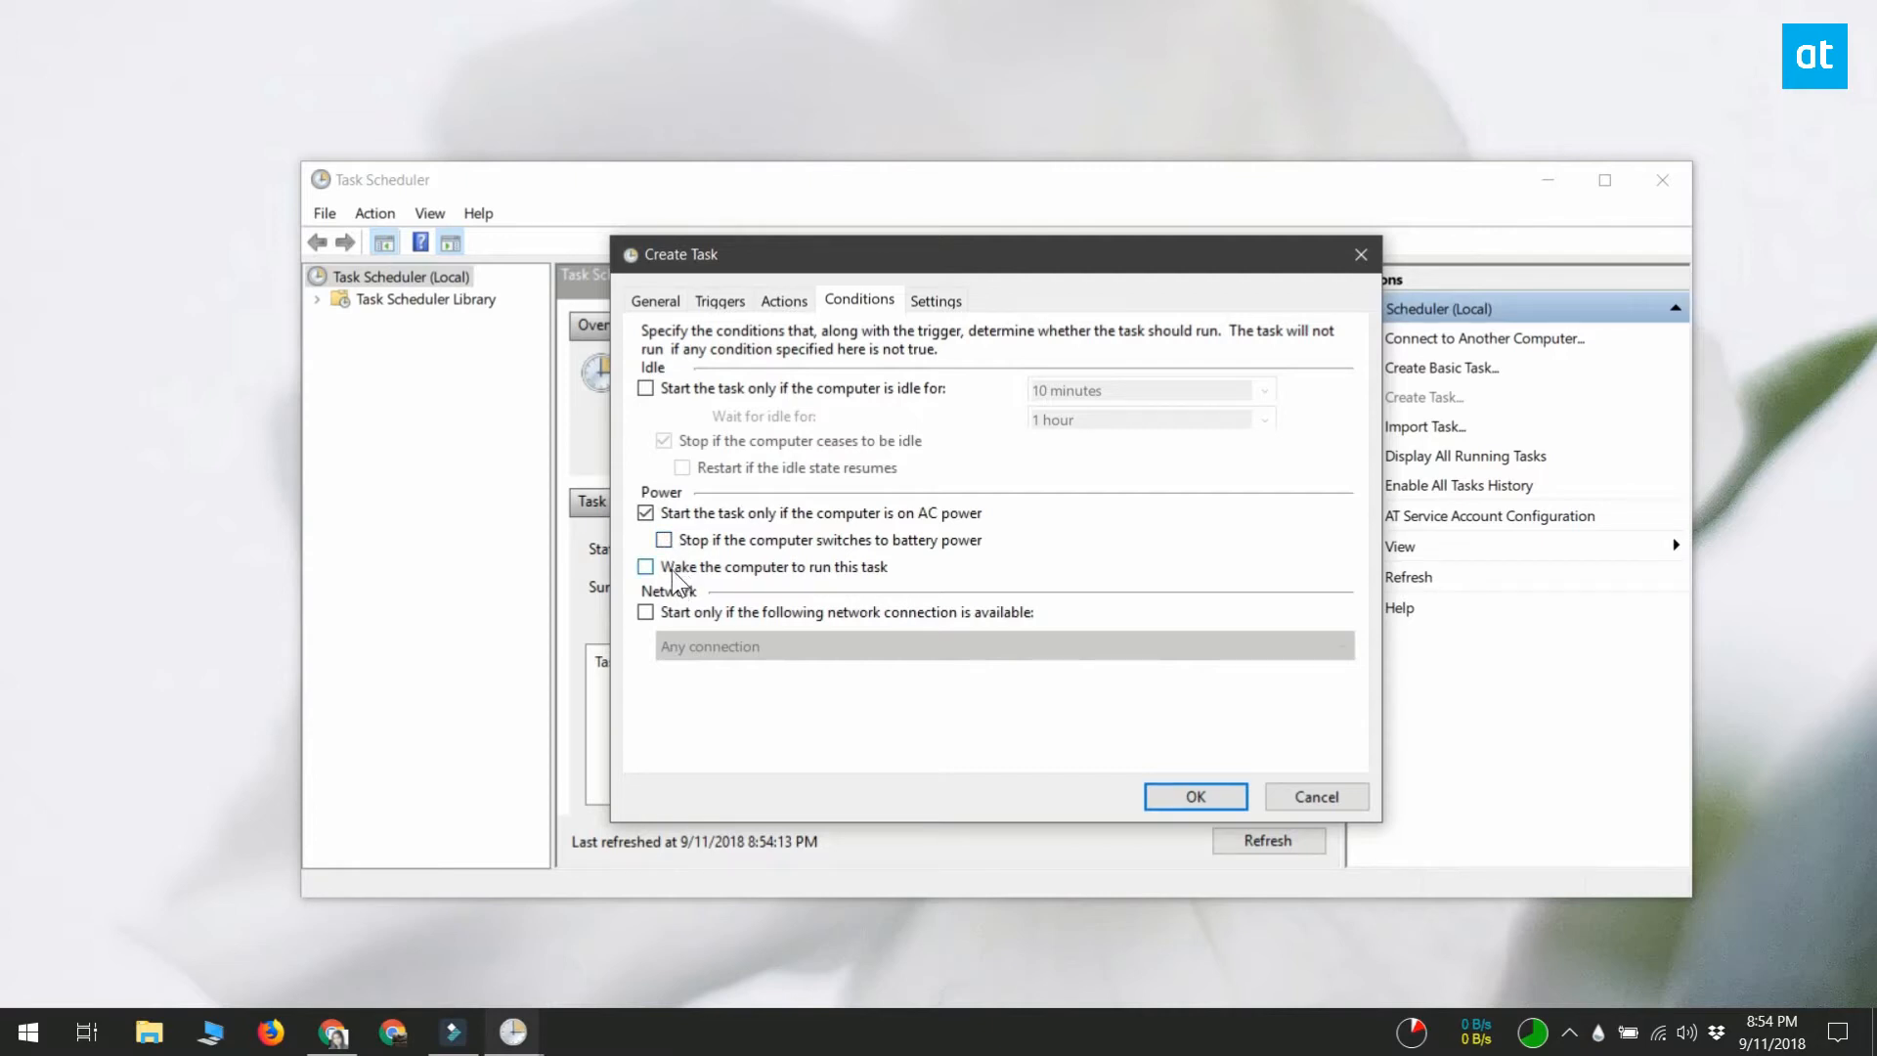
pyautogui.click(645, 512)
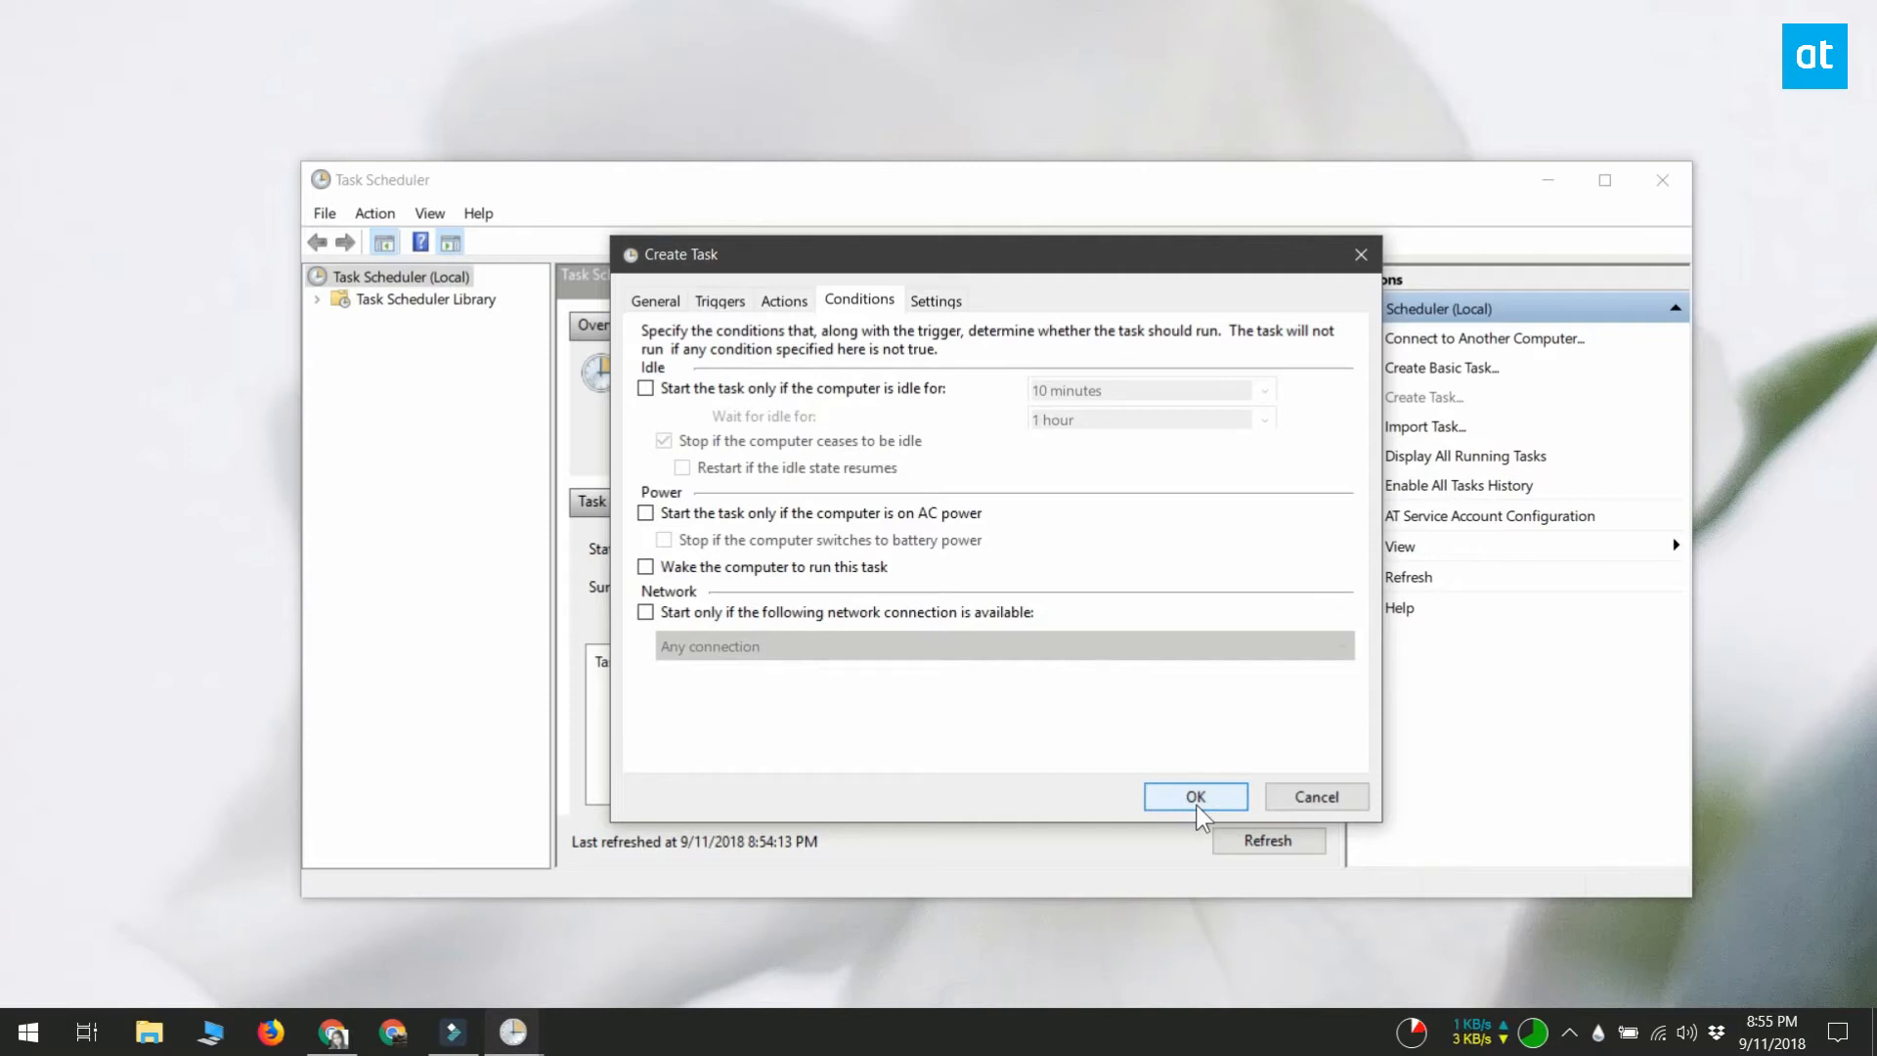
pyautogui.click(1193, 796)
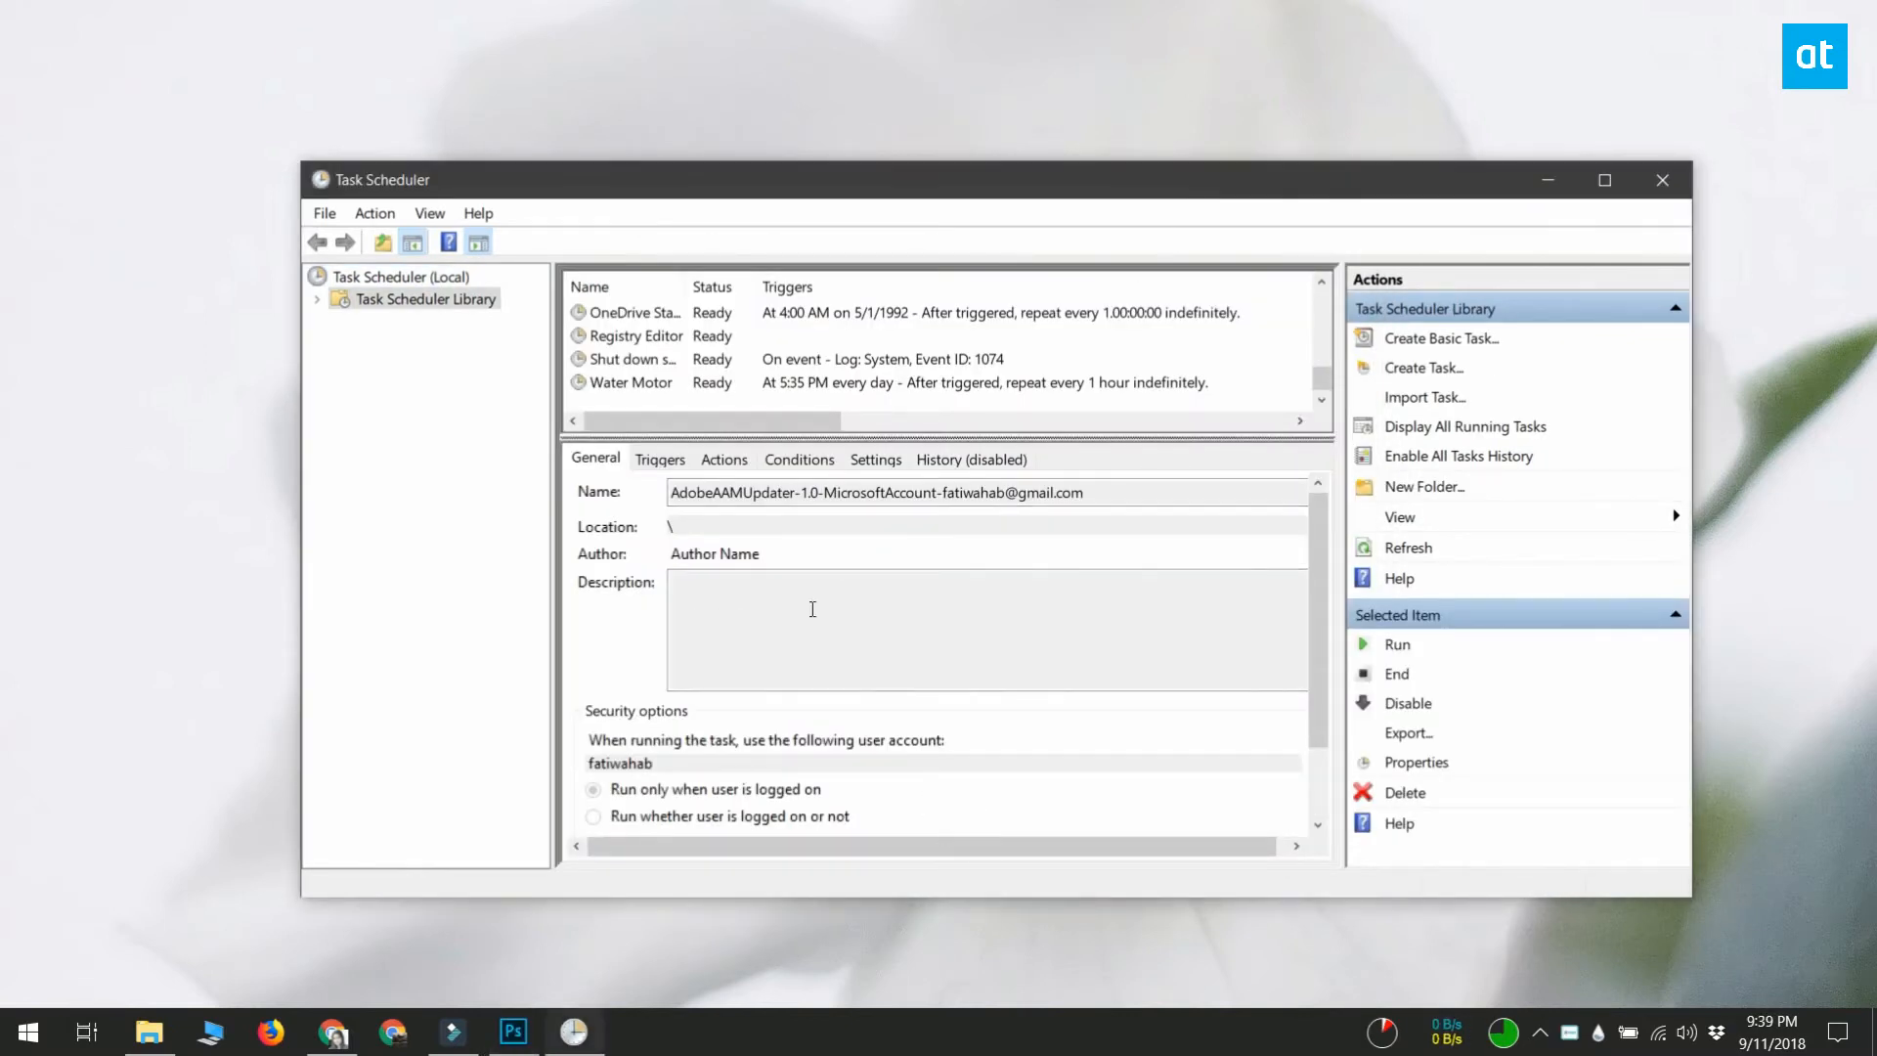
# - Run the Registry Editor task from the library to open Registry Editor
pyautogui.click(636, 335)
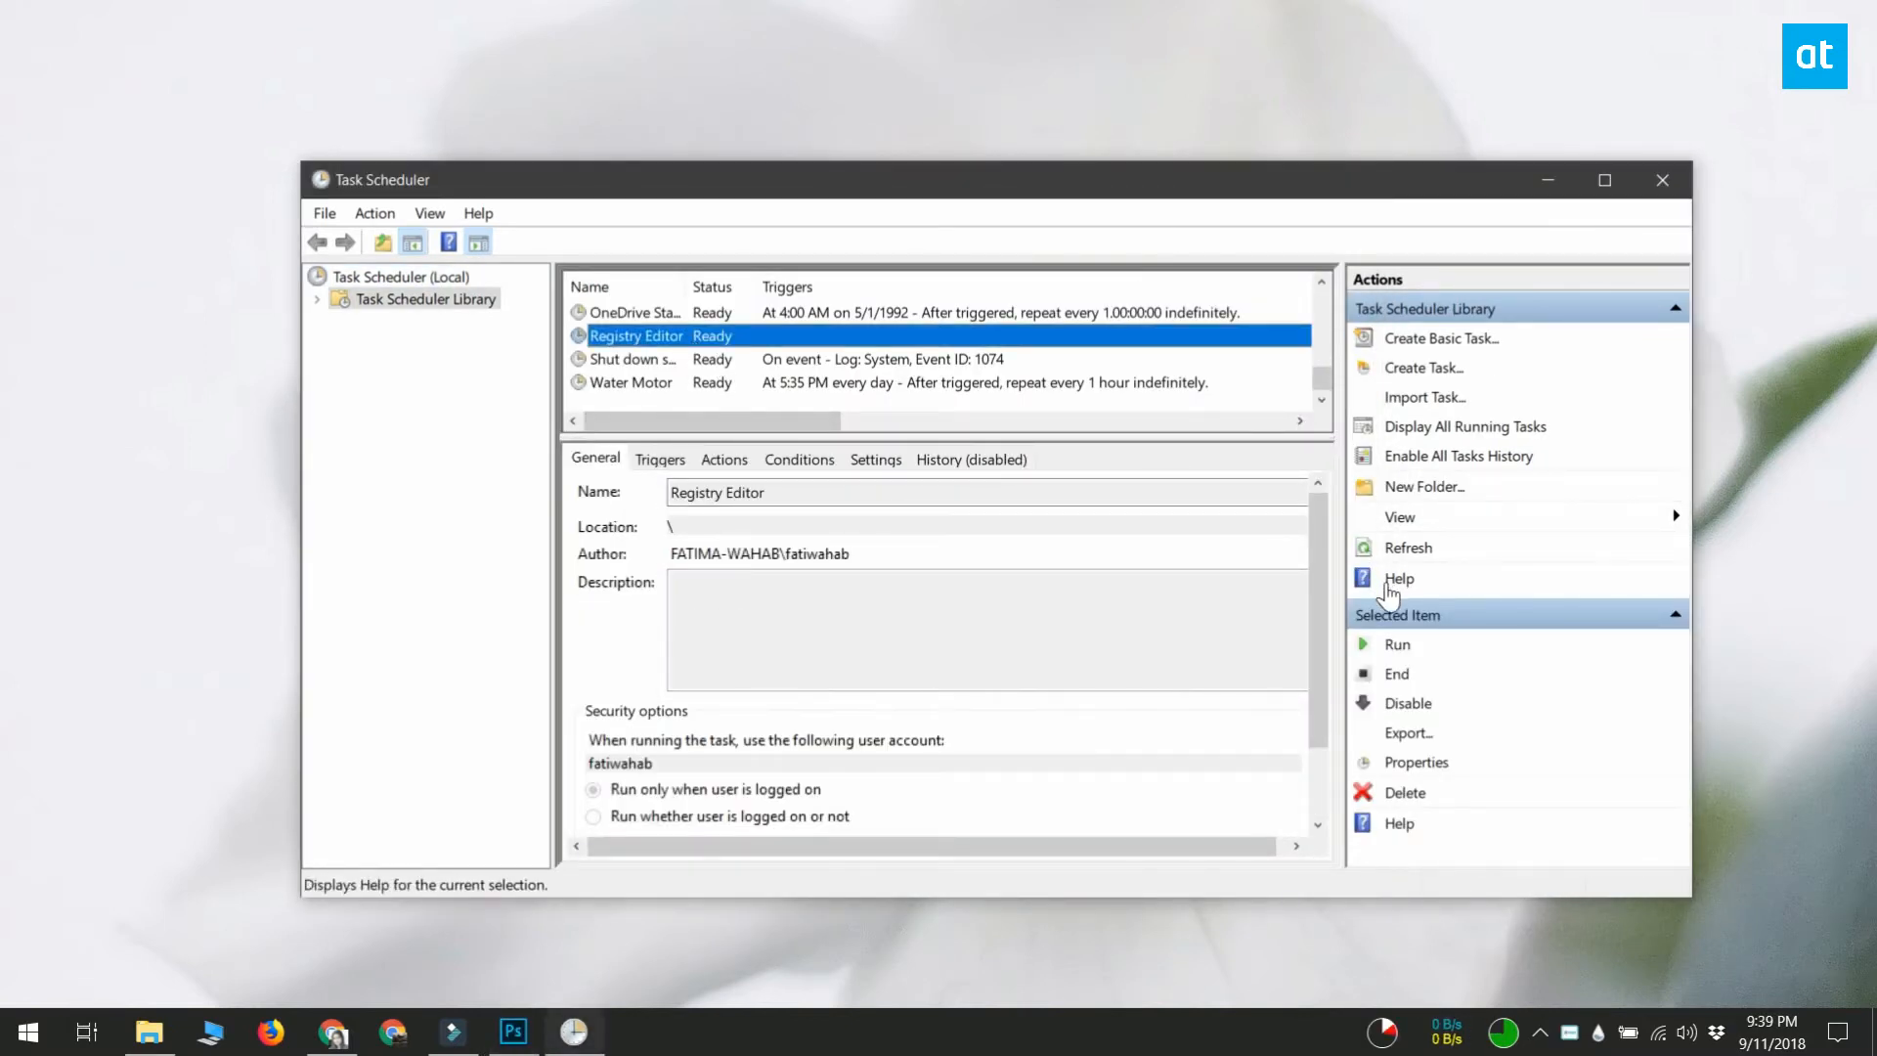
pyautogui.click(1396, 644)
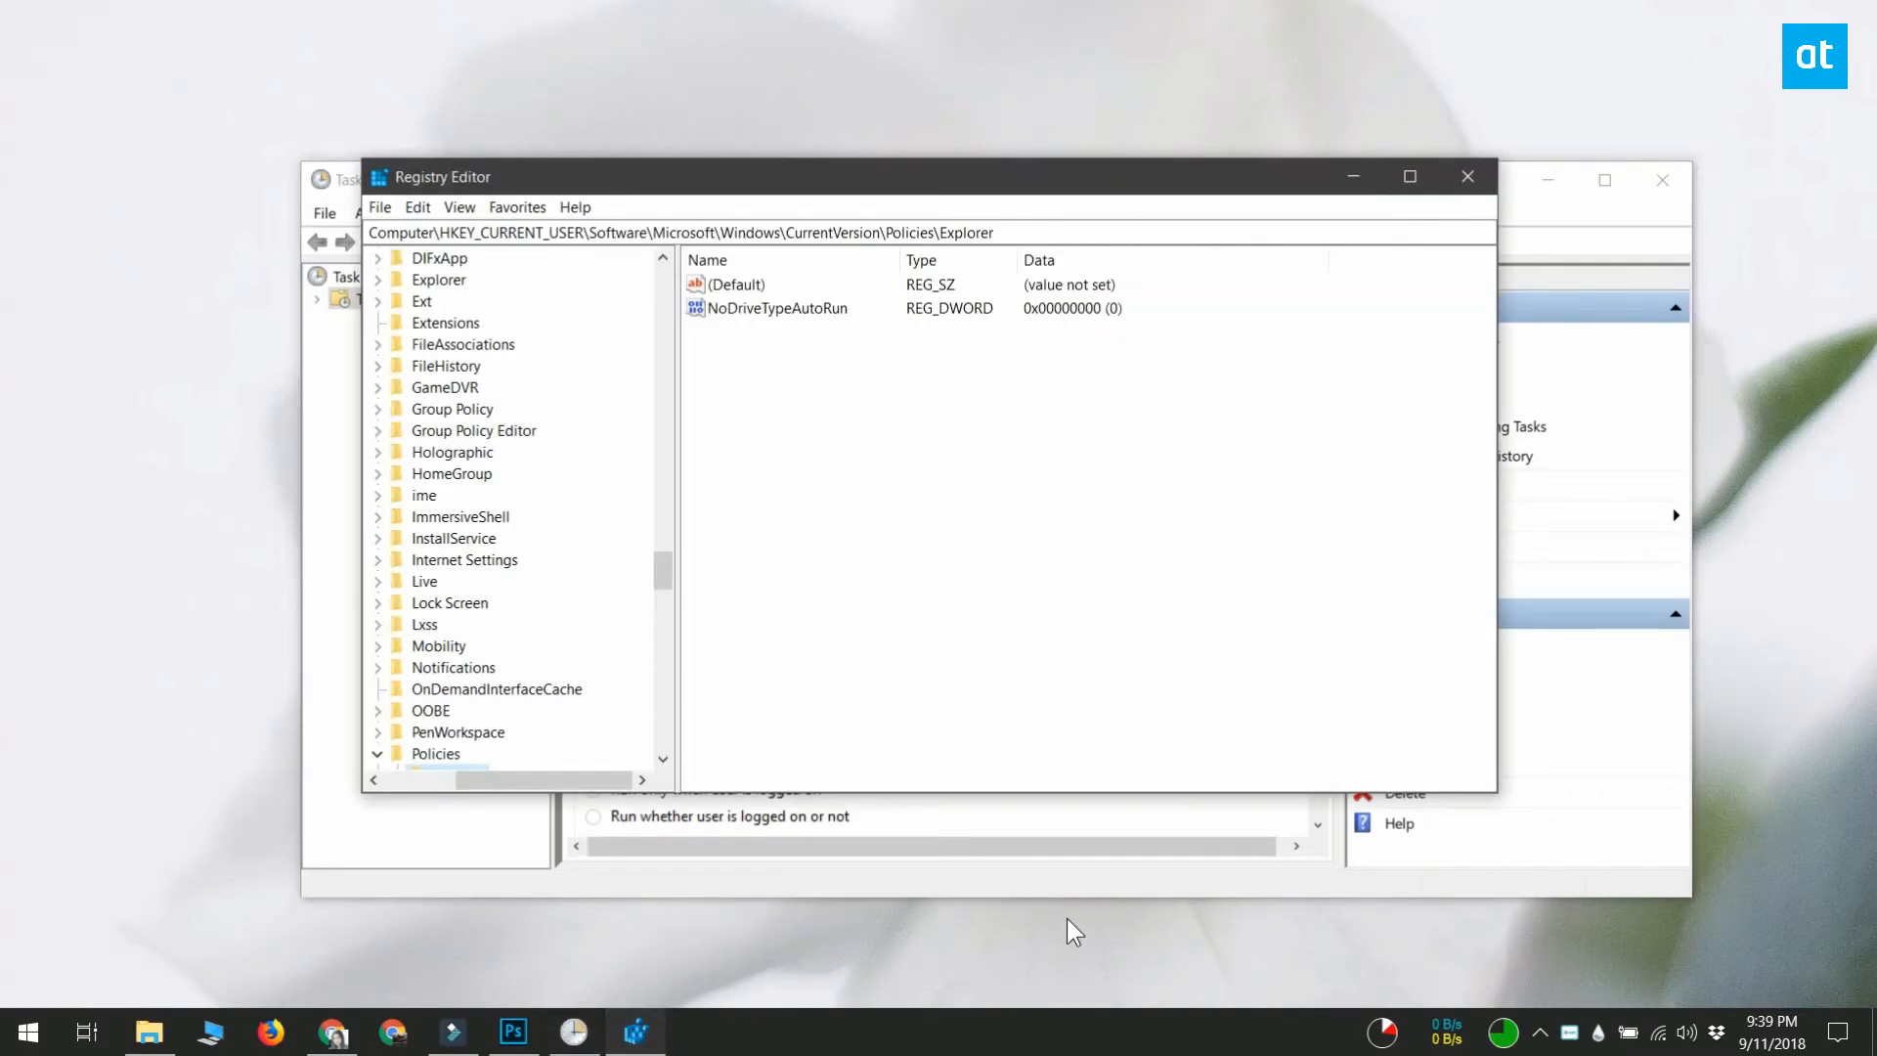
pyautogui.moveTo(1068, 258)
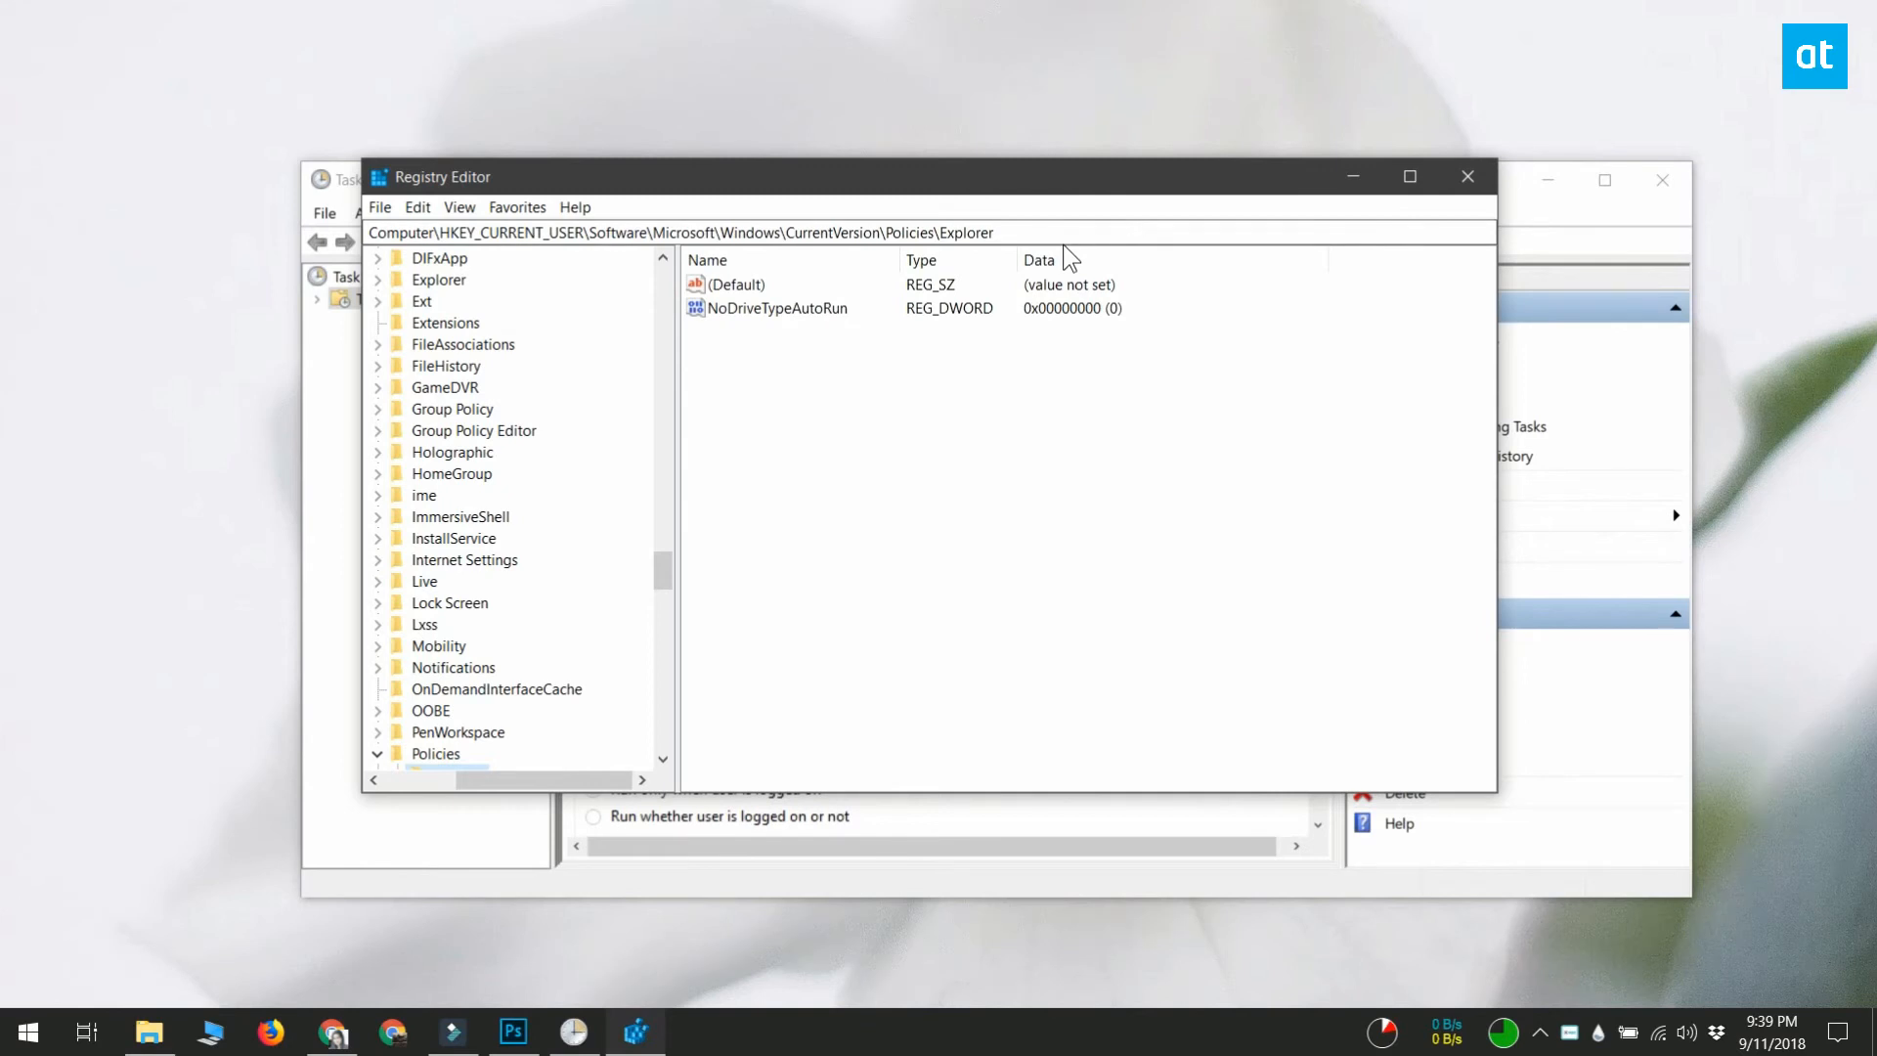